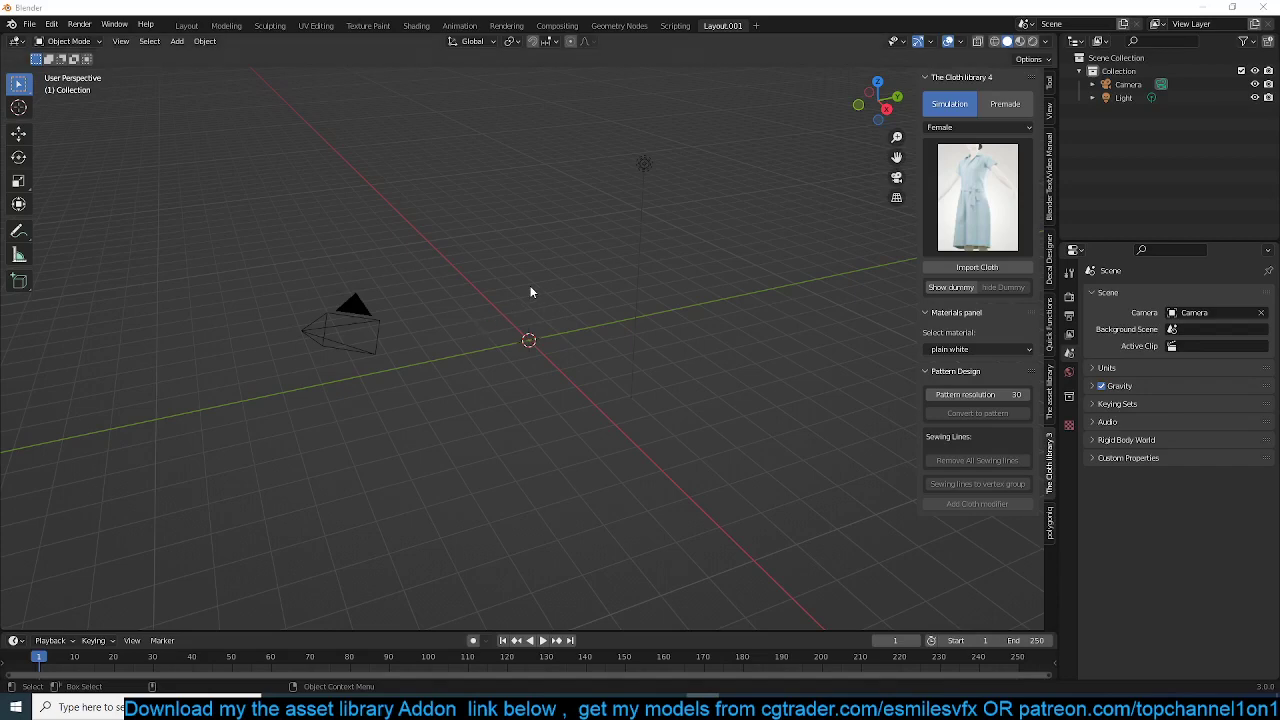
mouse_move(719, 257)
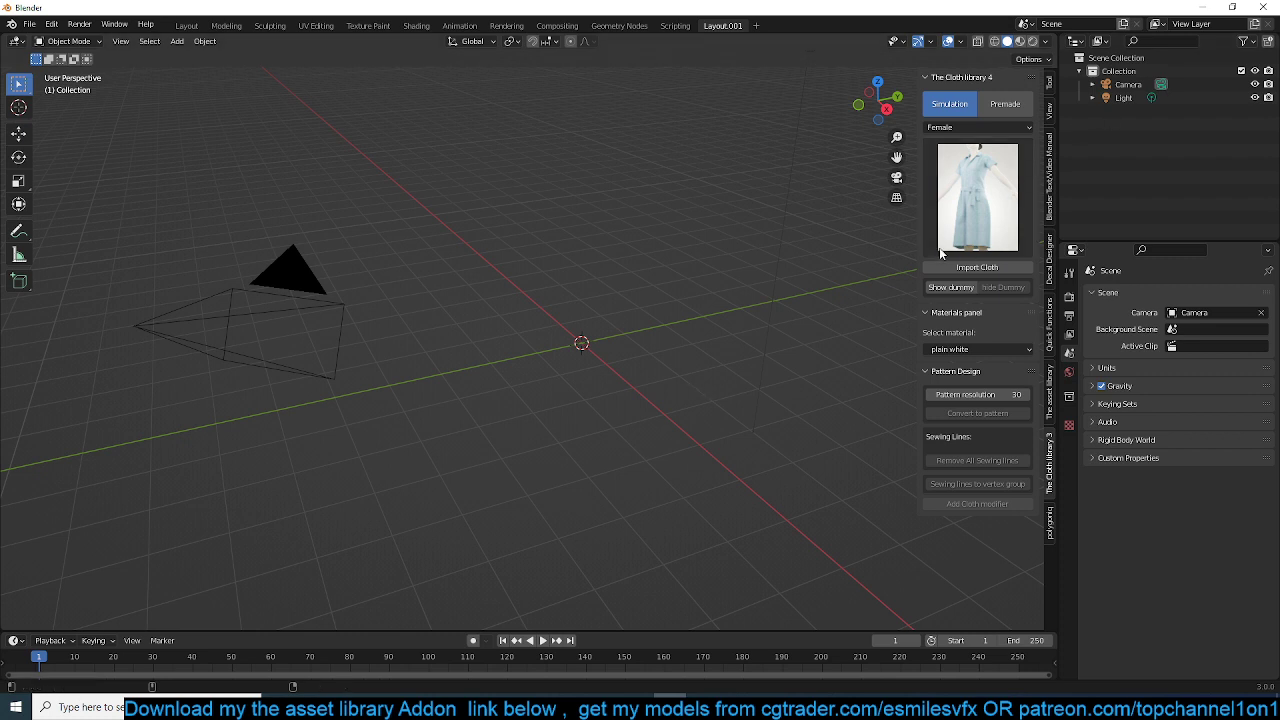
mouse_move(988, 164)
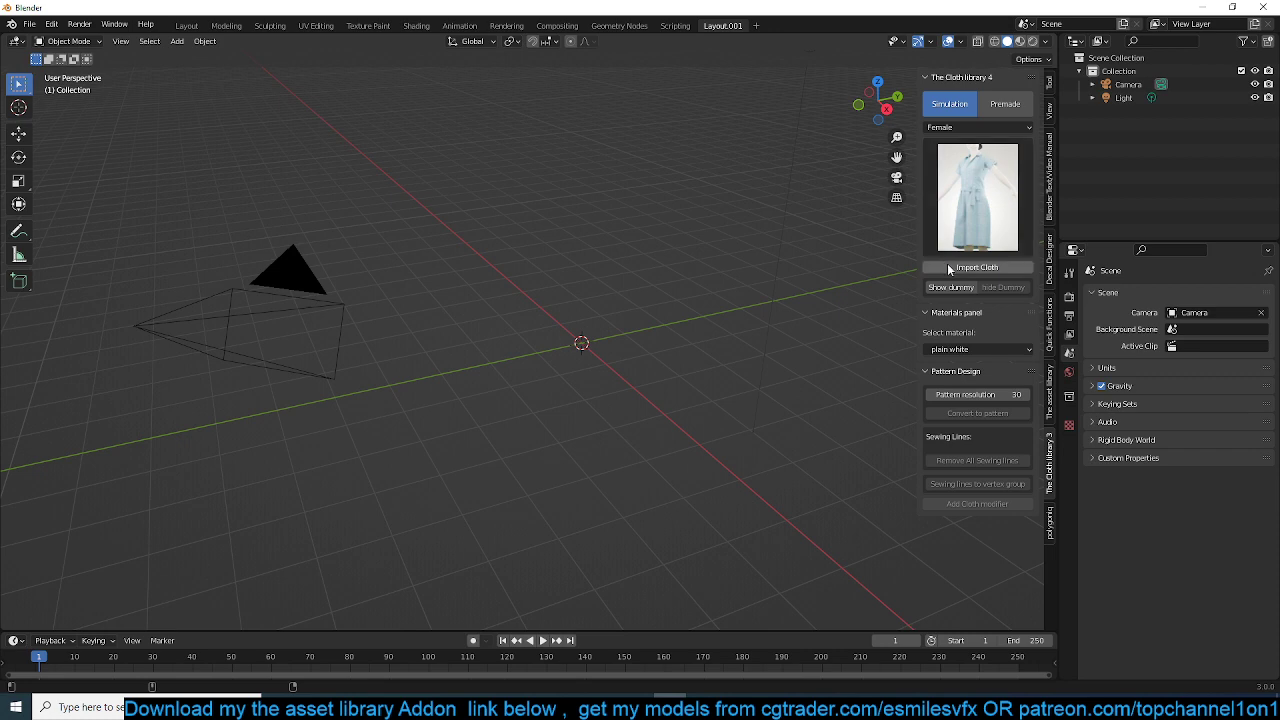
Show the female dummy, shade it in a Single solid colour, and view it from the front
left_click(976, 267)
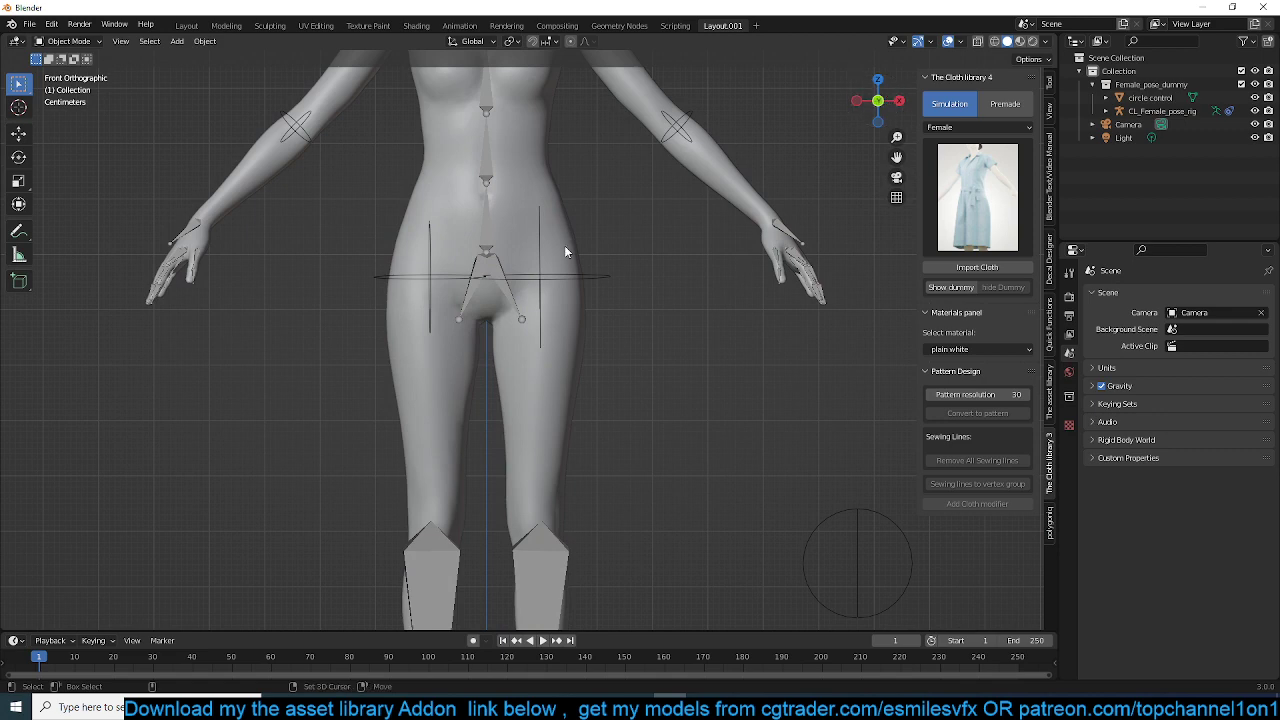
mouse_move(475, 216)
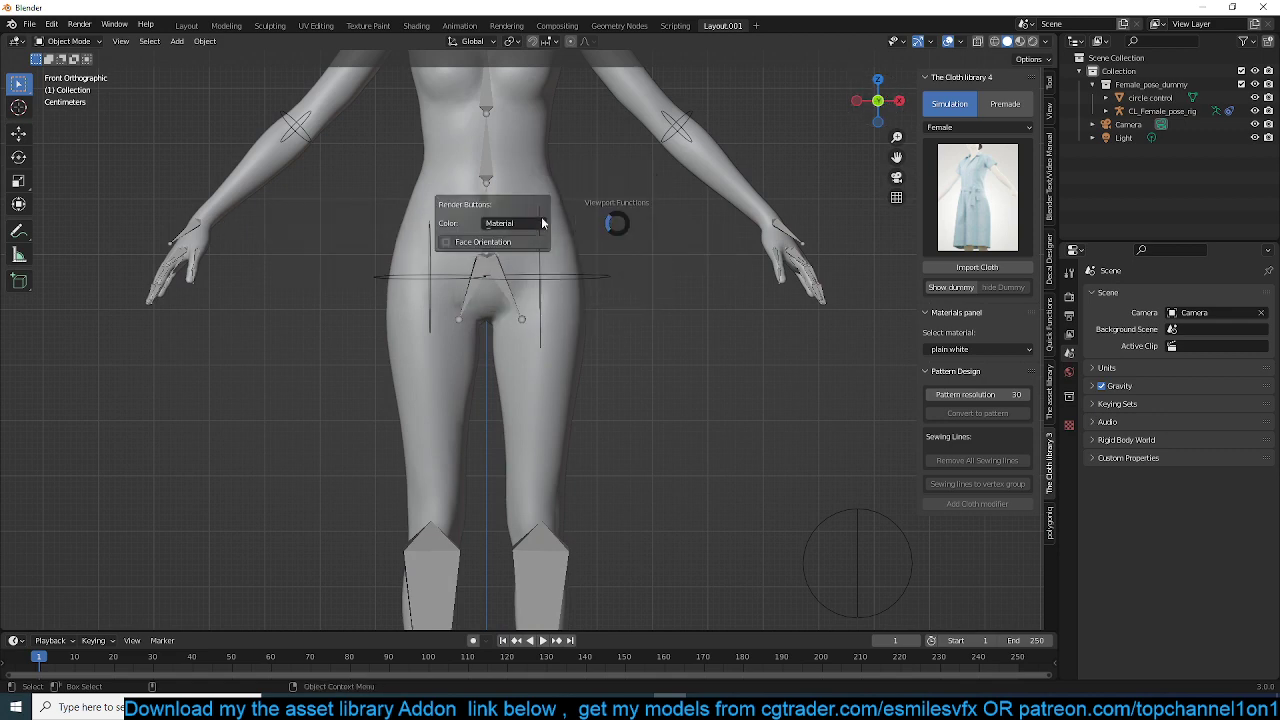
left_click(513, 222)
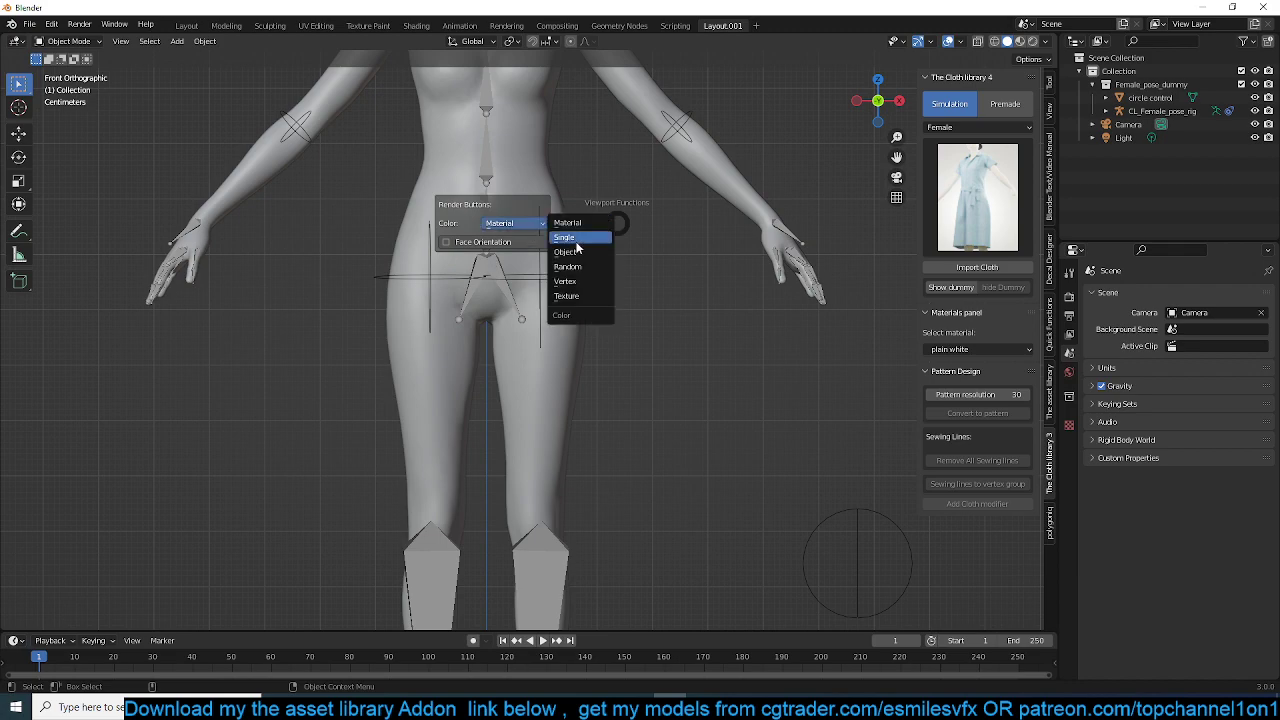
left_click(564, 237)
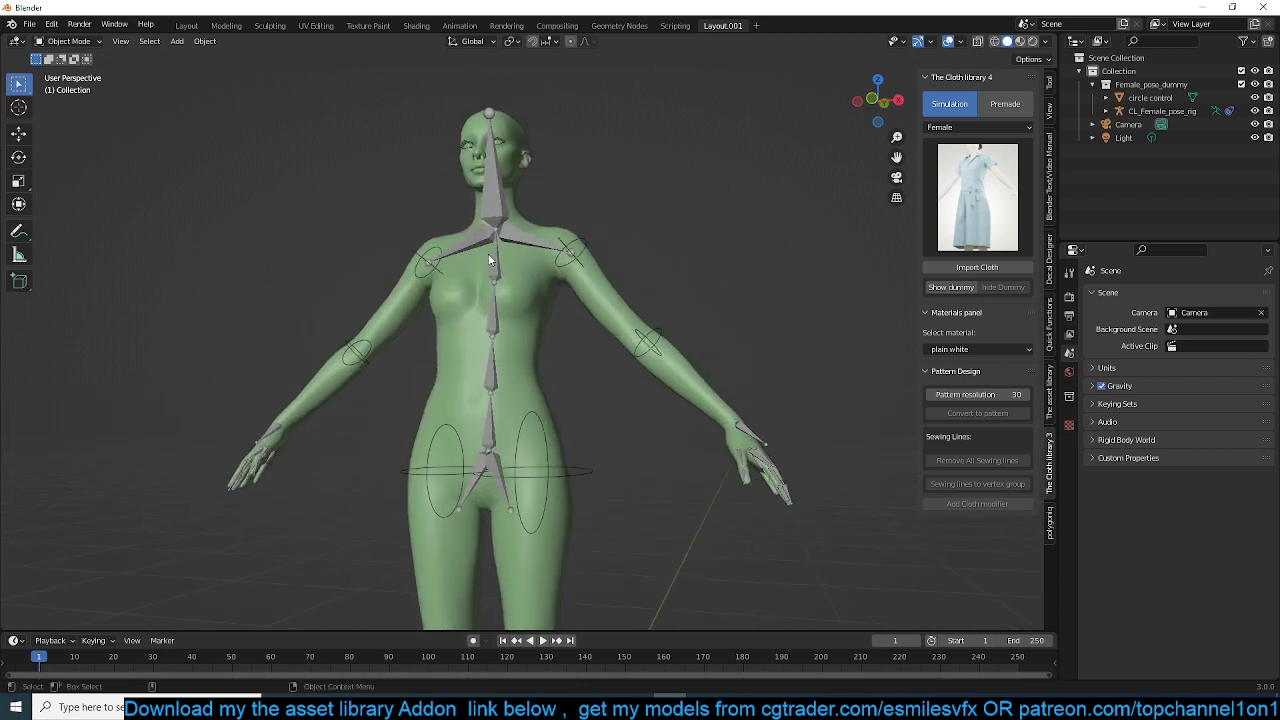
key("KP_1")
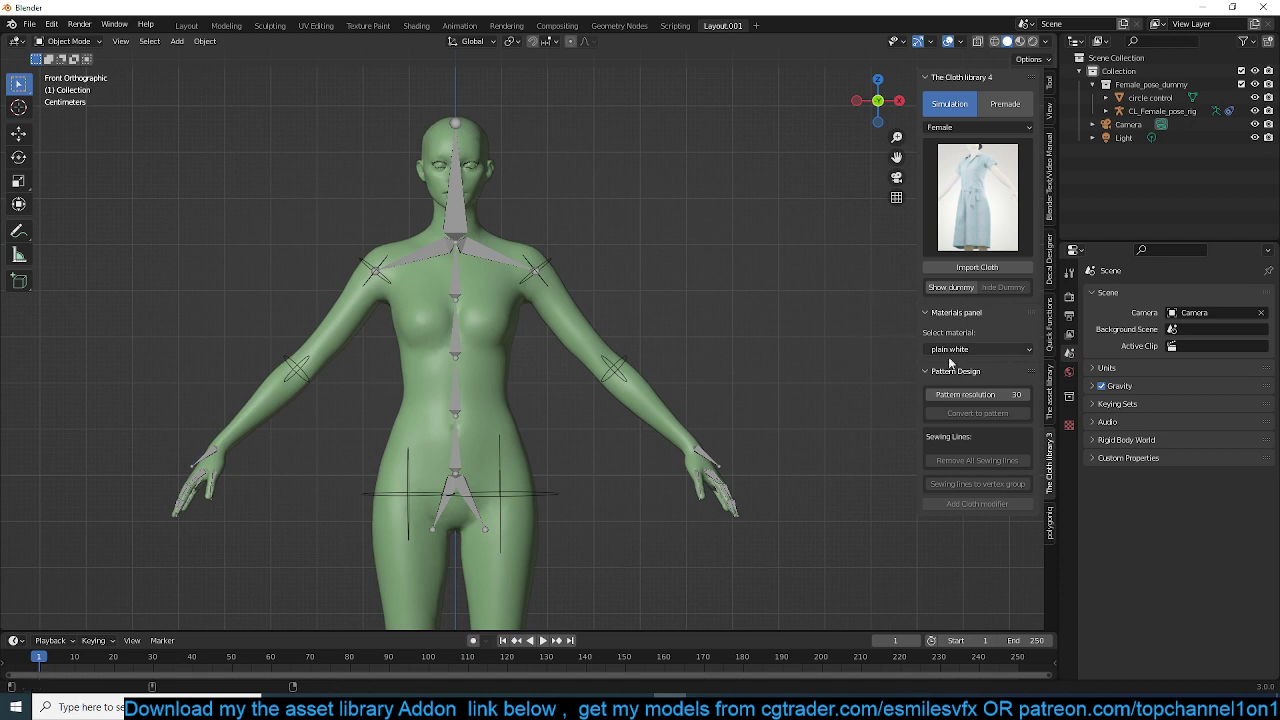
Add a plane and shape it into front and back panels around the torso
left_click(957, 312)
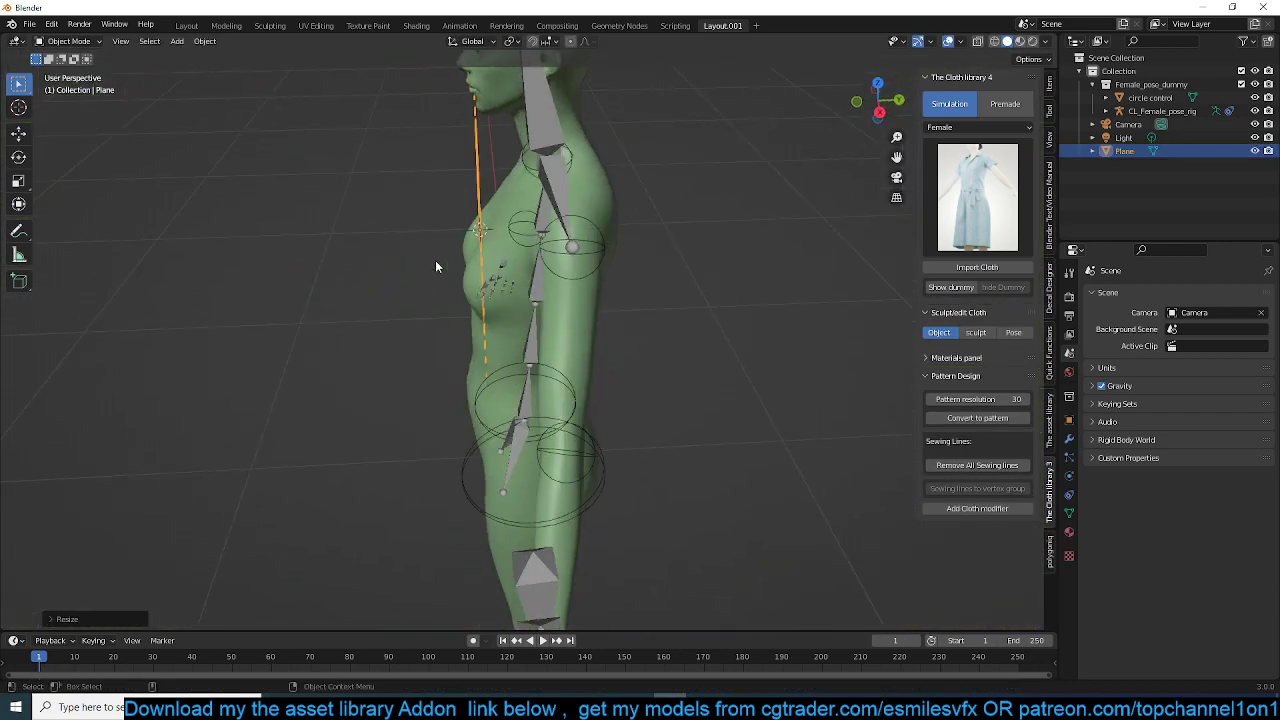
left_click(18, 134)
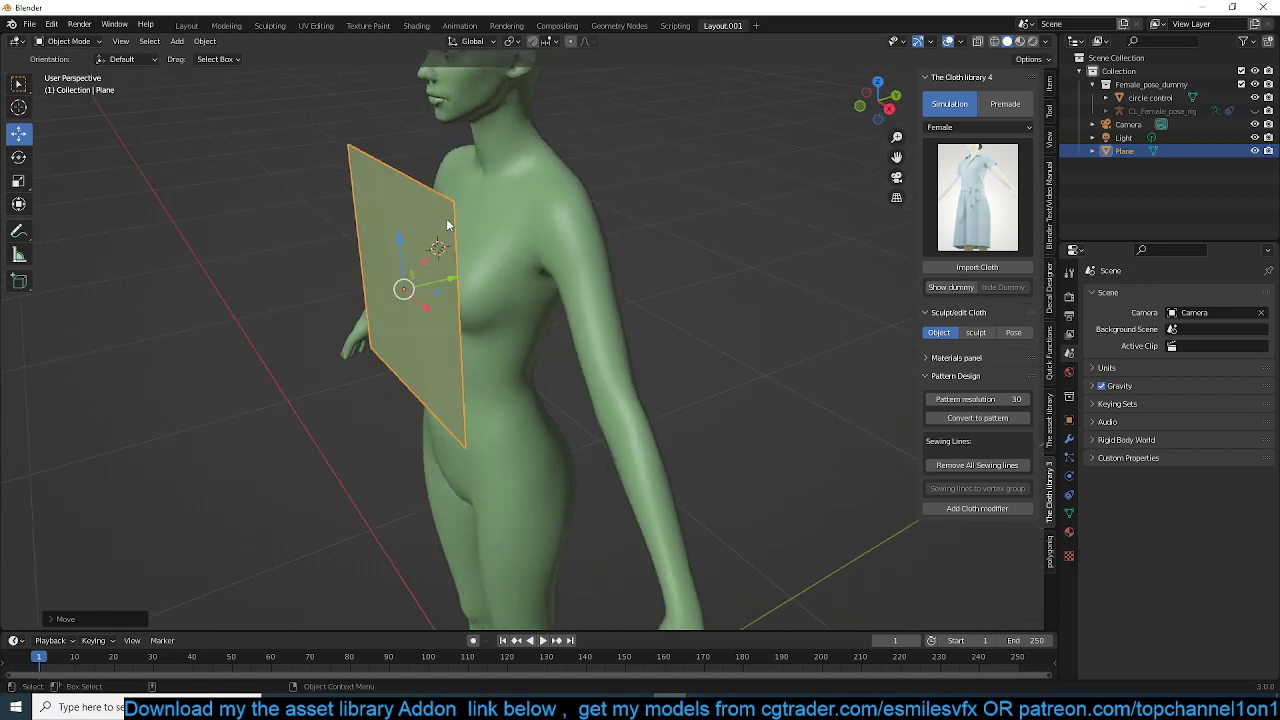
key("Tab")
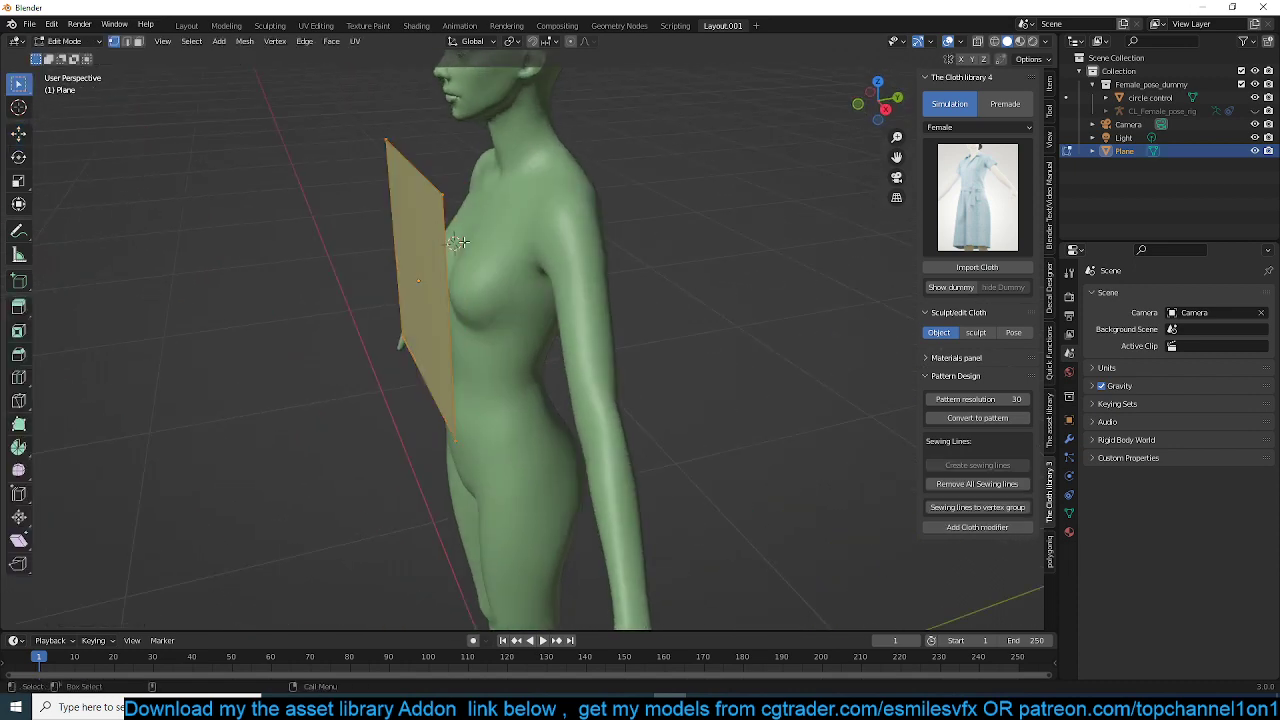
key("Tab")
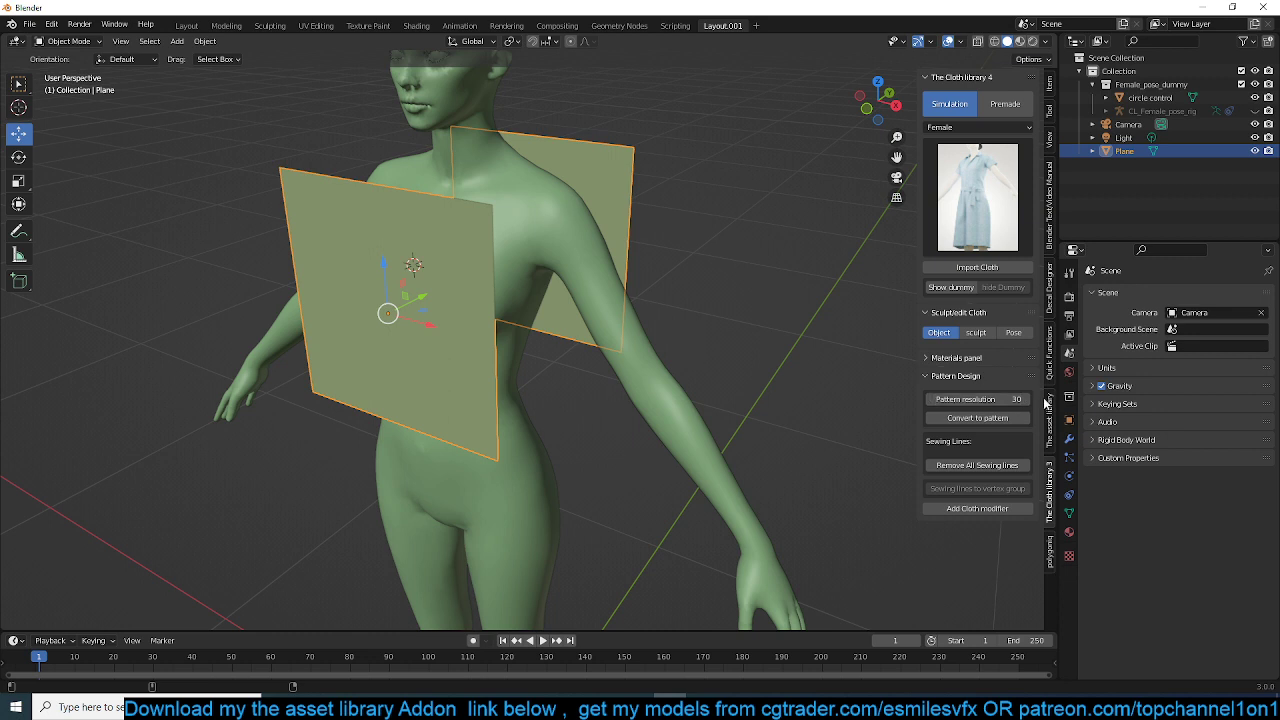
Orbit around the dummy and turn on the wireframe overlay for the pattern panels
left_click_drag(960, 399, 1015, 399)
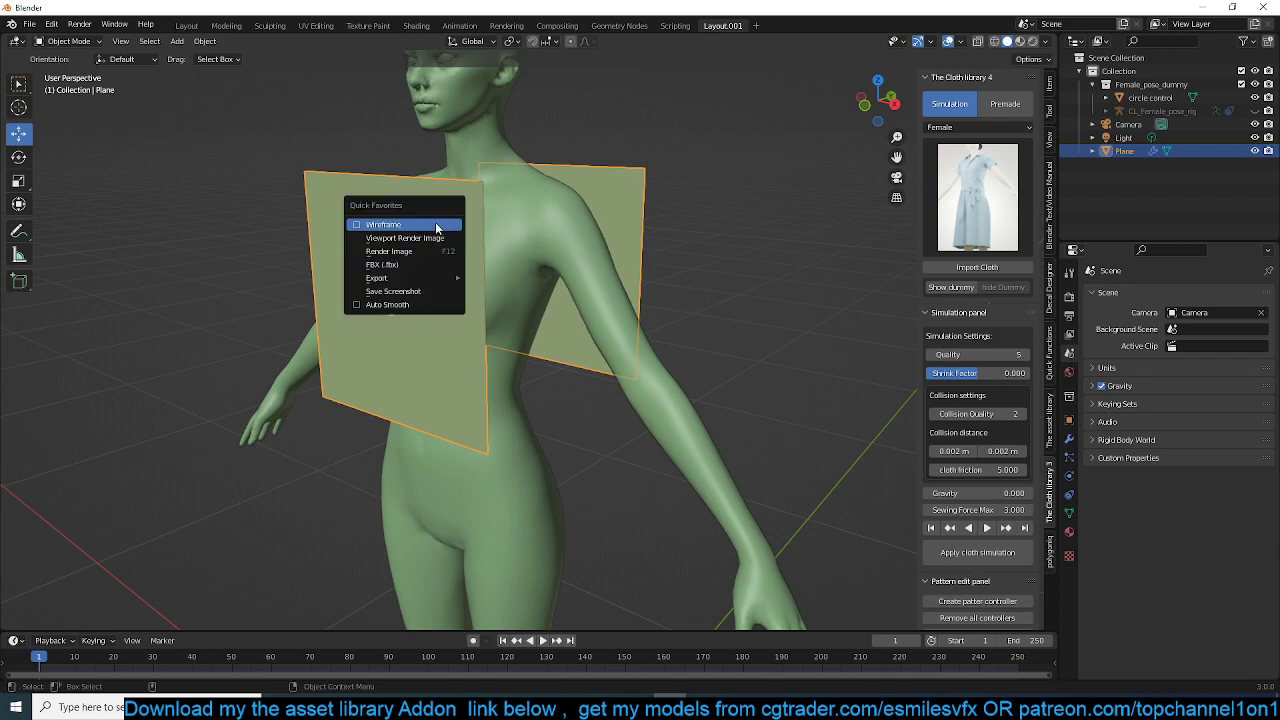
left_click(384, 224)
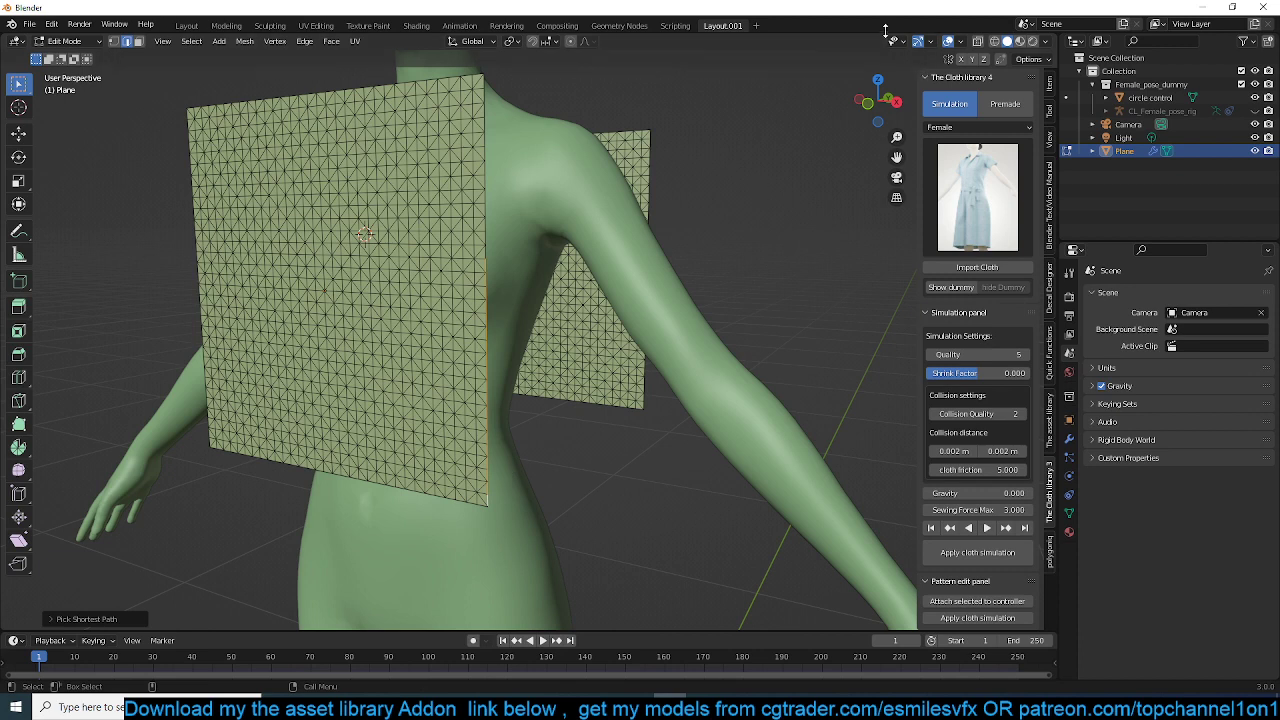
Select edge vertices on the panels to define a sewing line
left_click(932, 41)
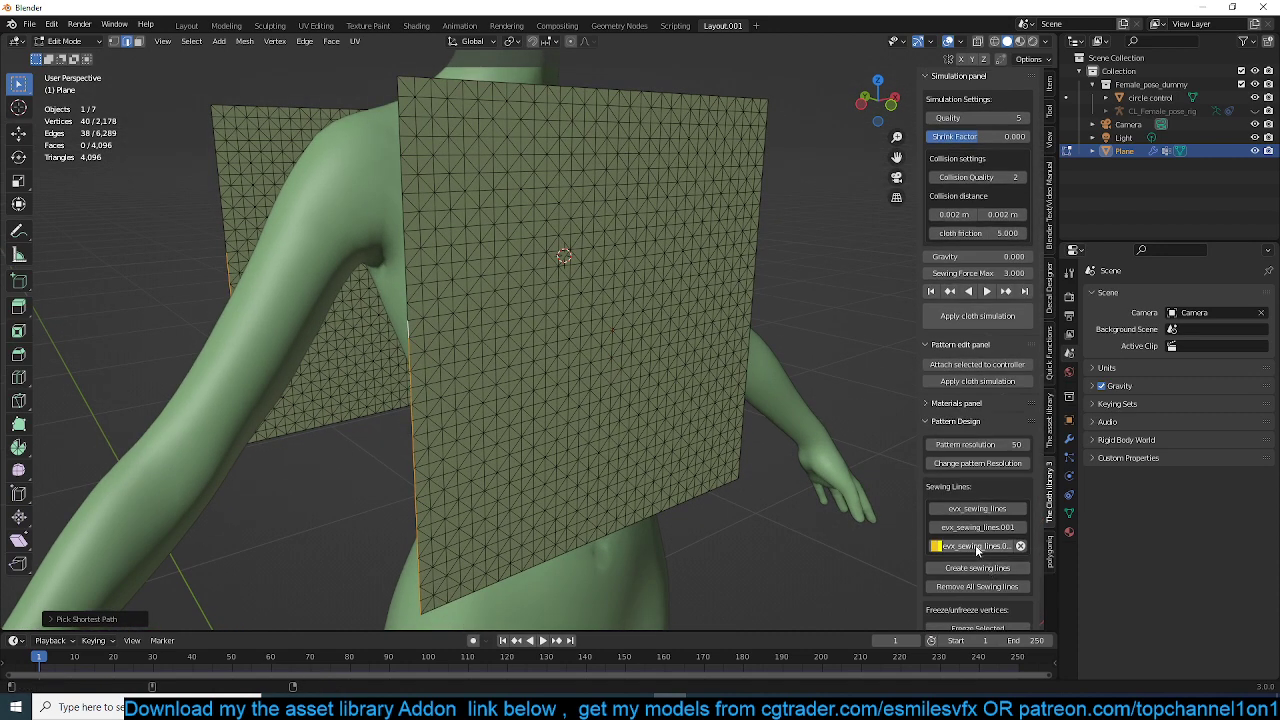
View the front panel in front orthographic before switching to the browser
left_click(976, 567)
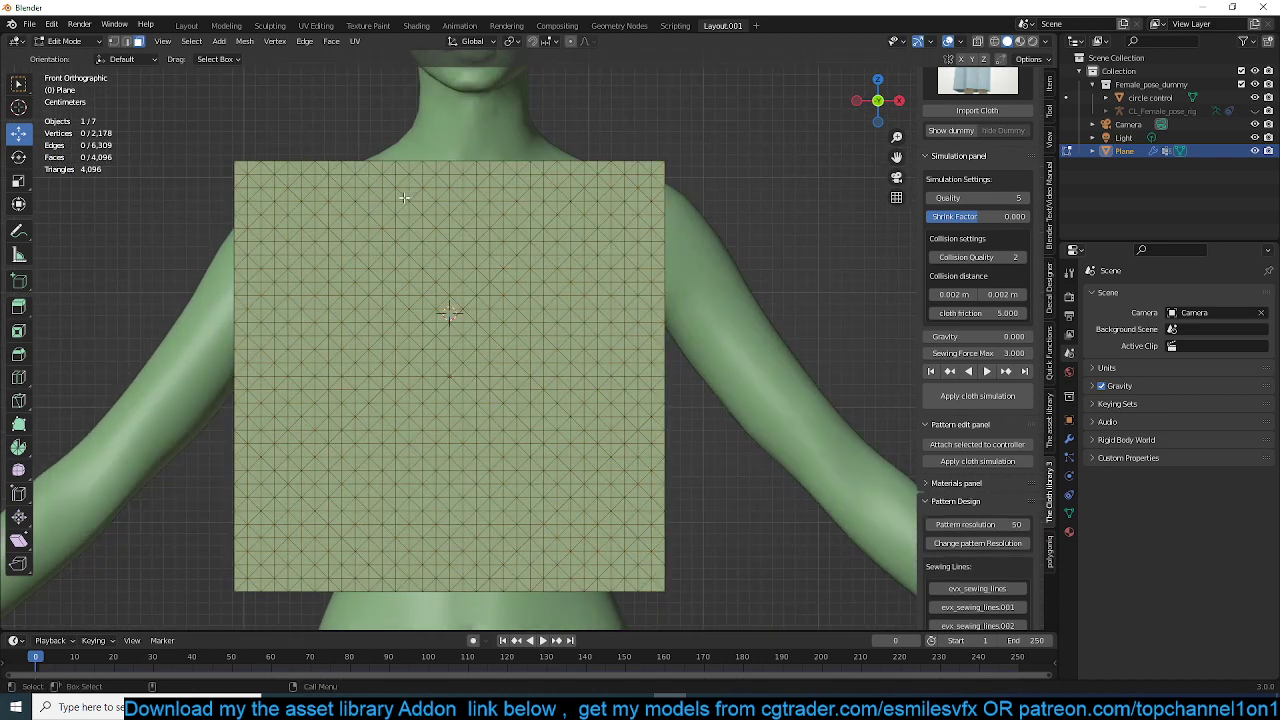
mouse_move(345, 171)
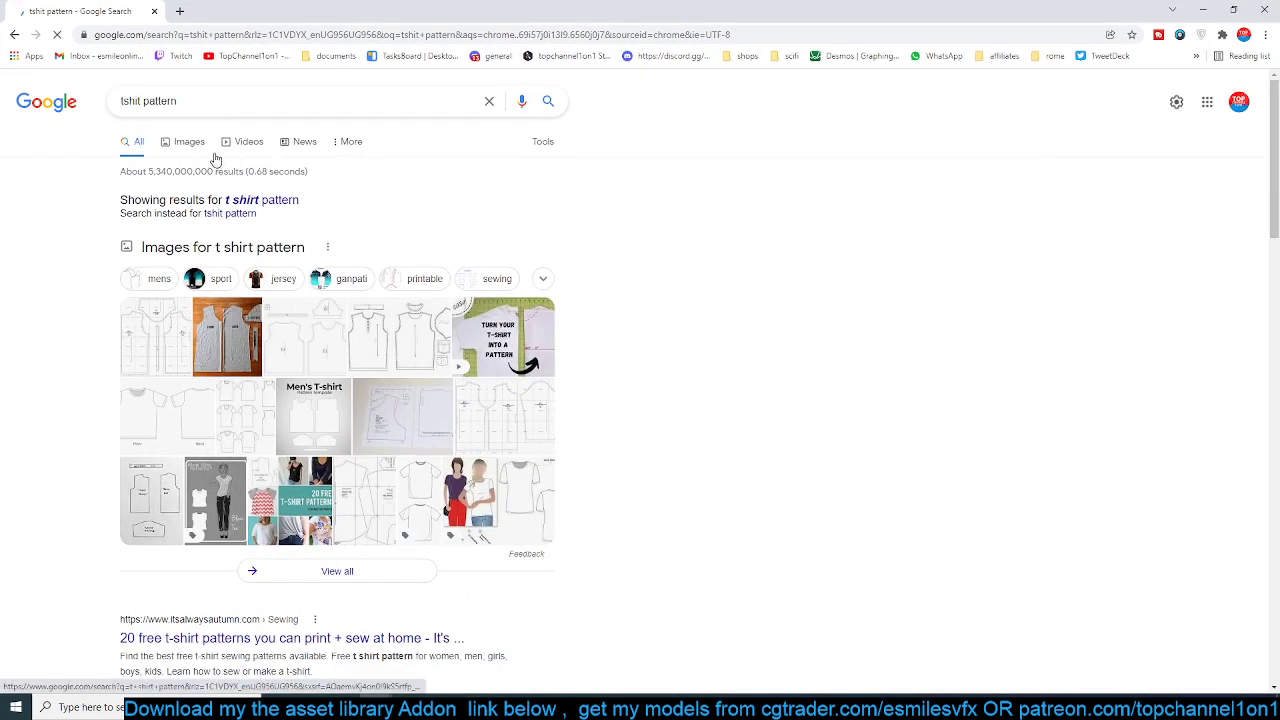
Switch Google to image results, then change the left Blender area's editor type
left_click(188, 141)
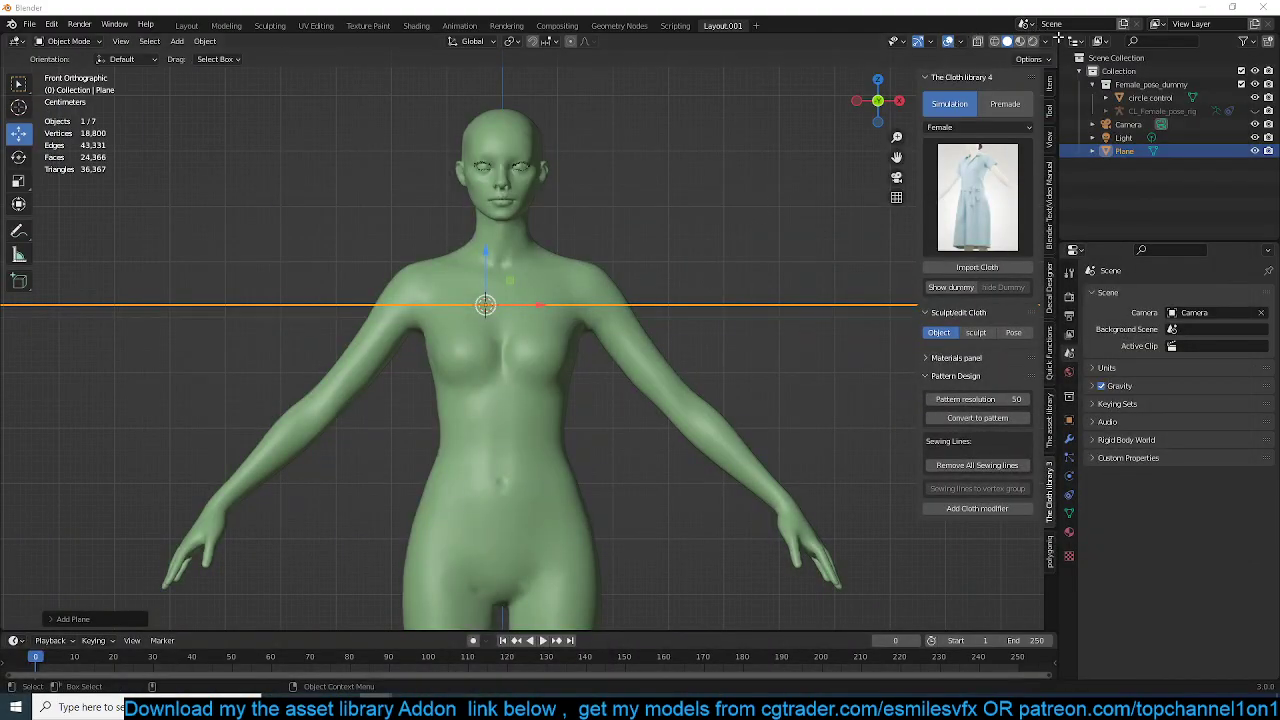
left_click(18, 107)
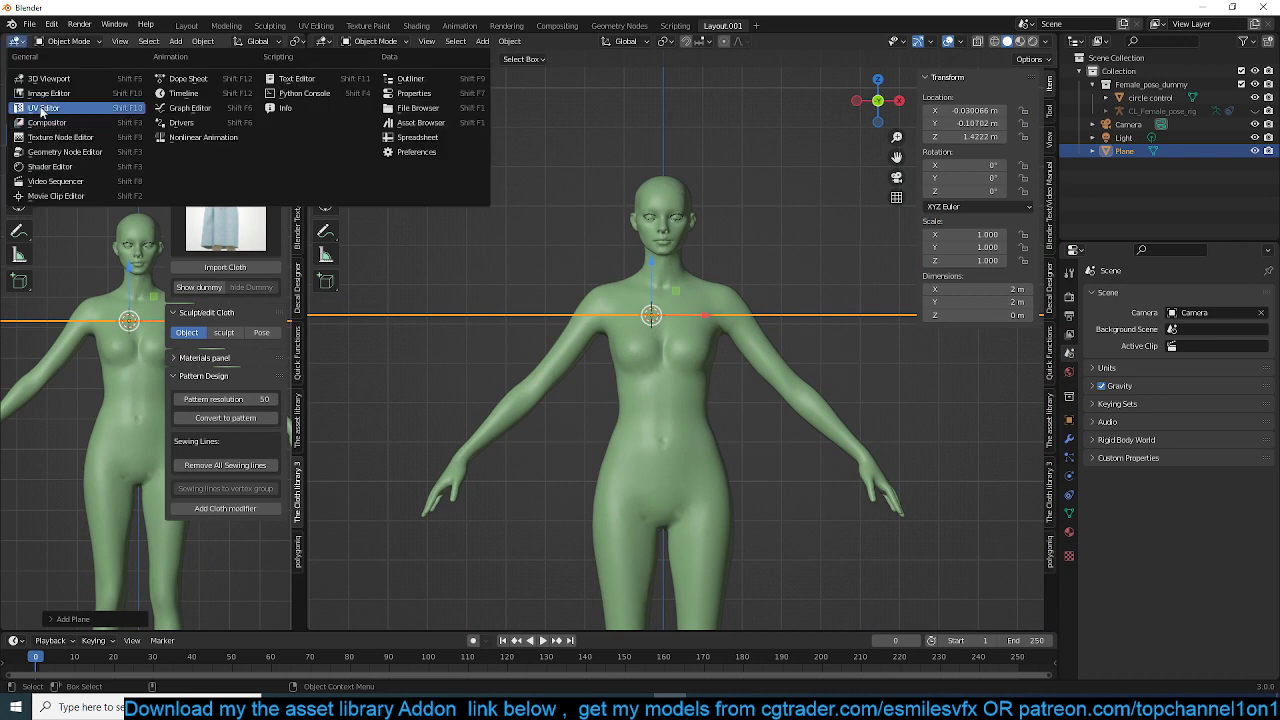
left_click(43, 107)
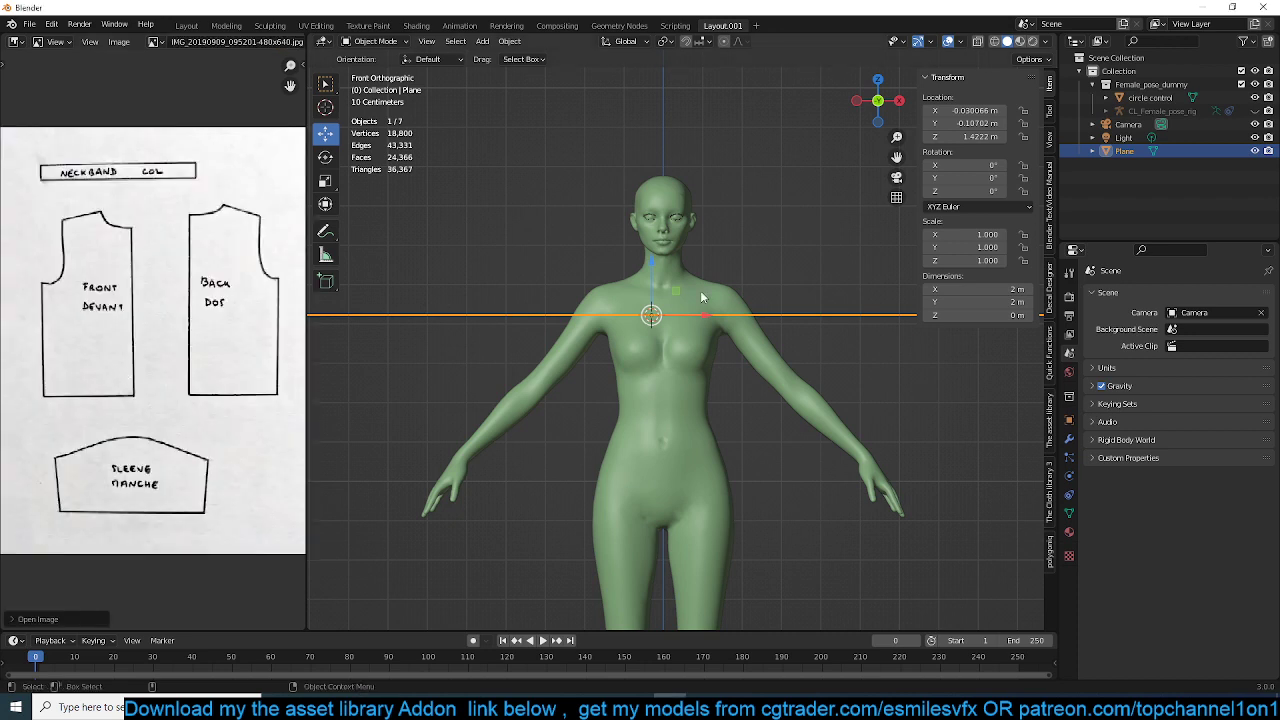
Drag the vest pattern sketch into the front viewport as a reference image
left_click_drag(700, 300, 760, 350)
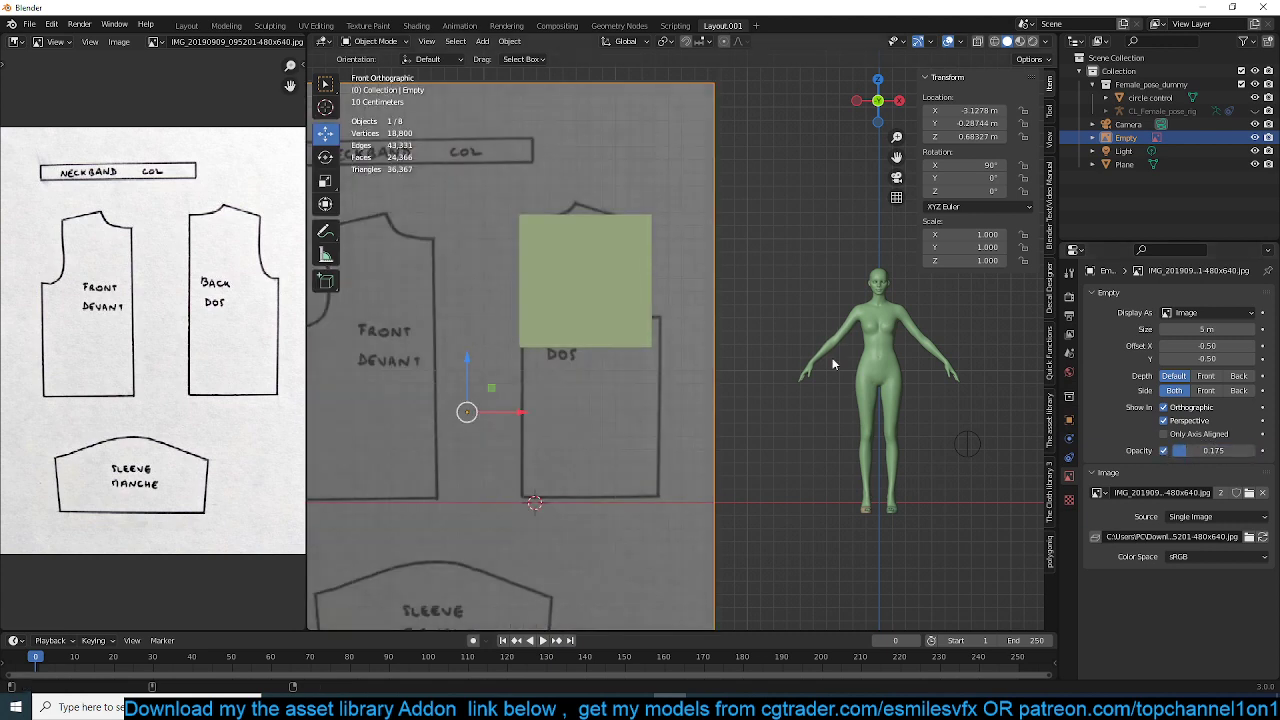
Trace the back piece's neckline, shoulder and armhole outline by extruding vertices
key("Tab")
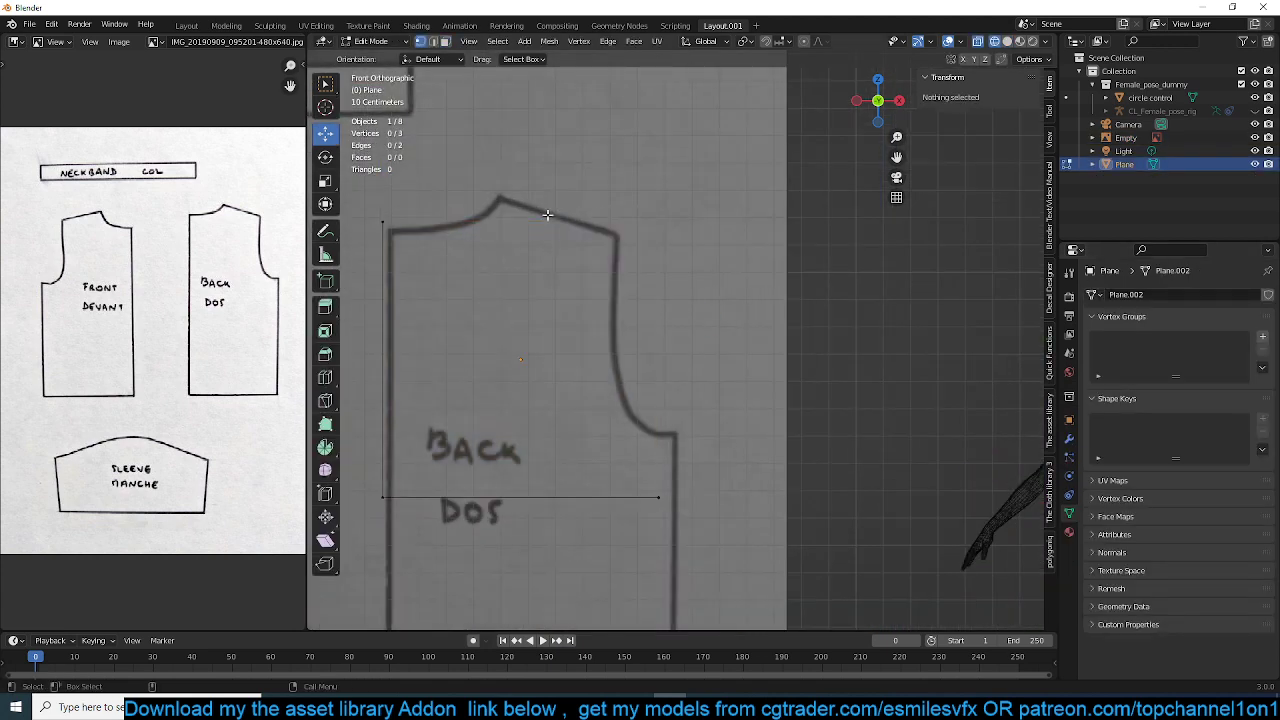
left_click(388, 370)
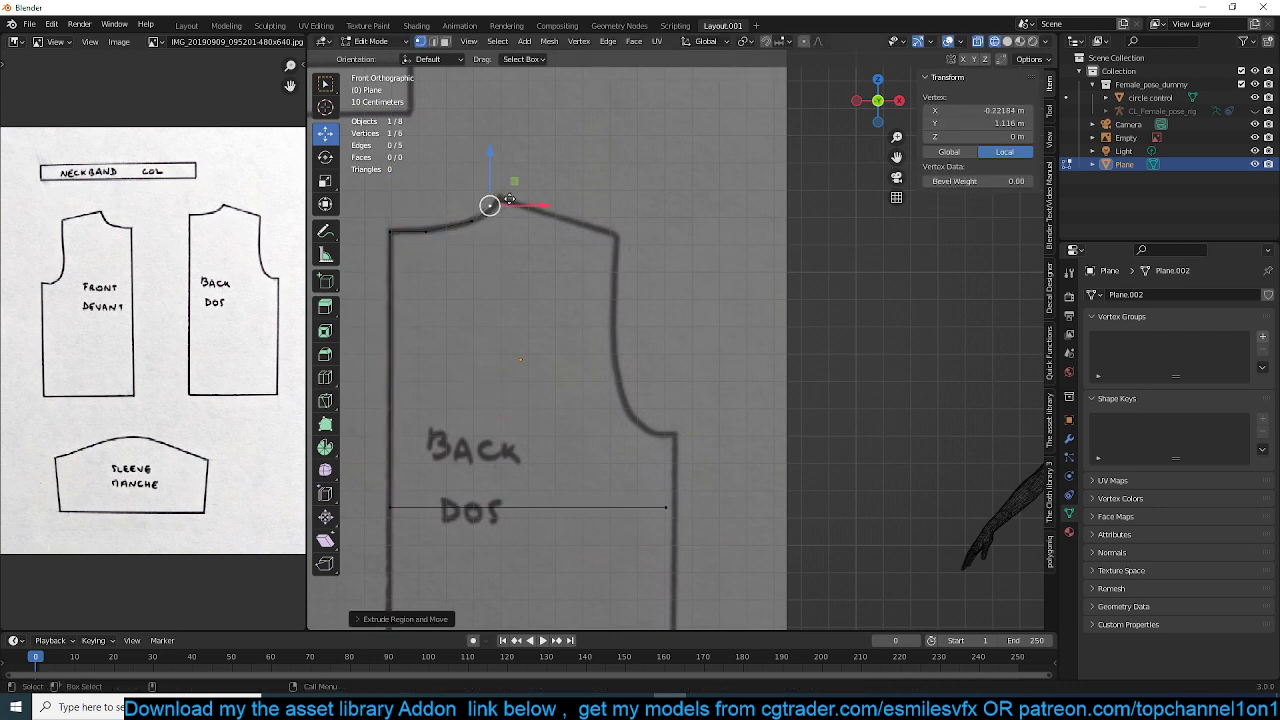
left_click_drag(490, 205, 620, 232)
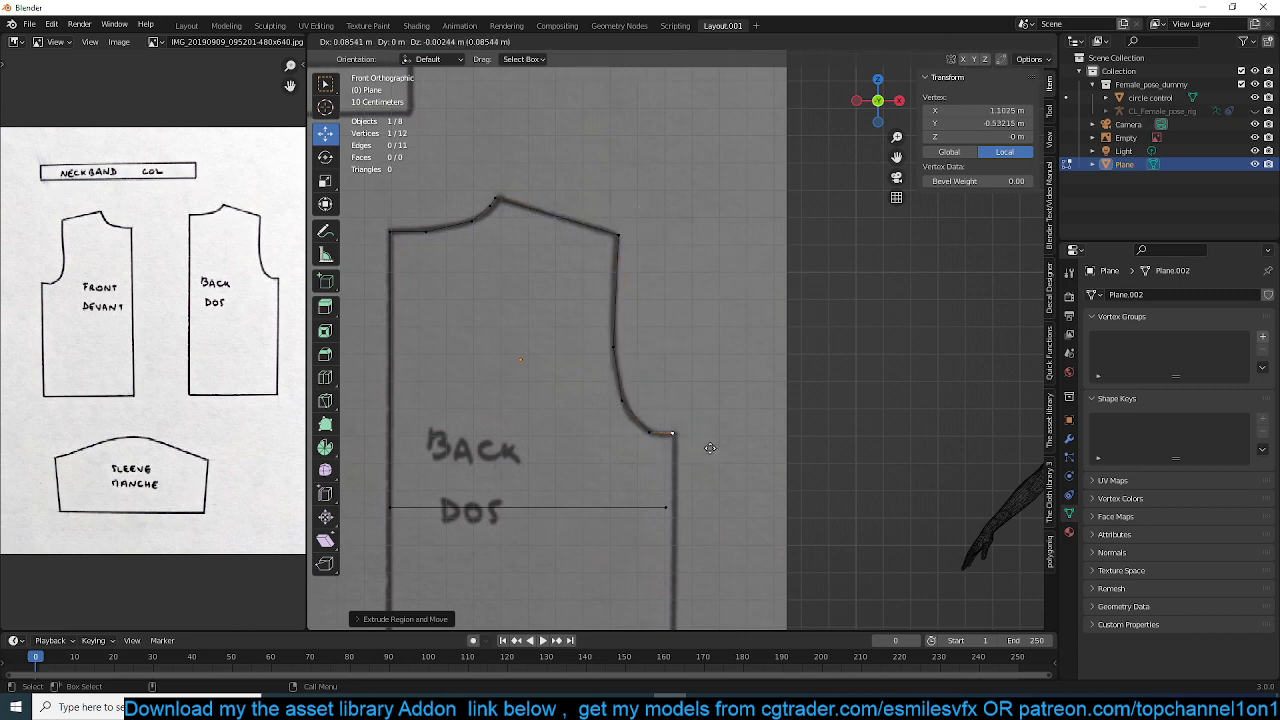
key("Tab")
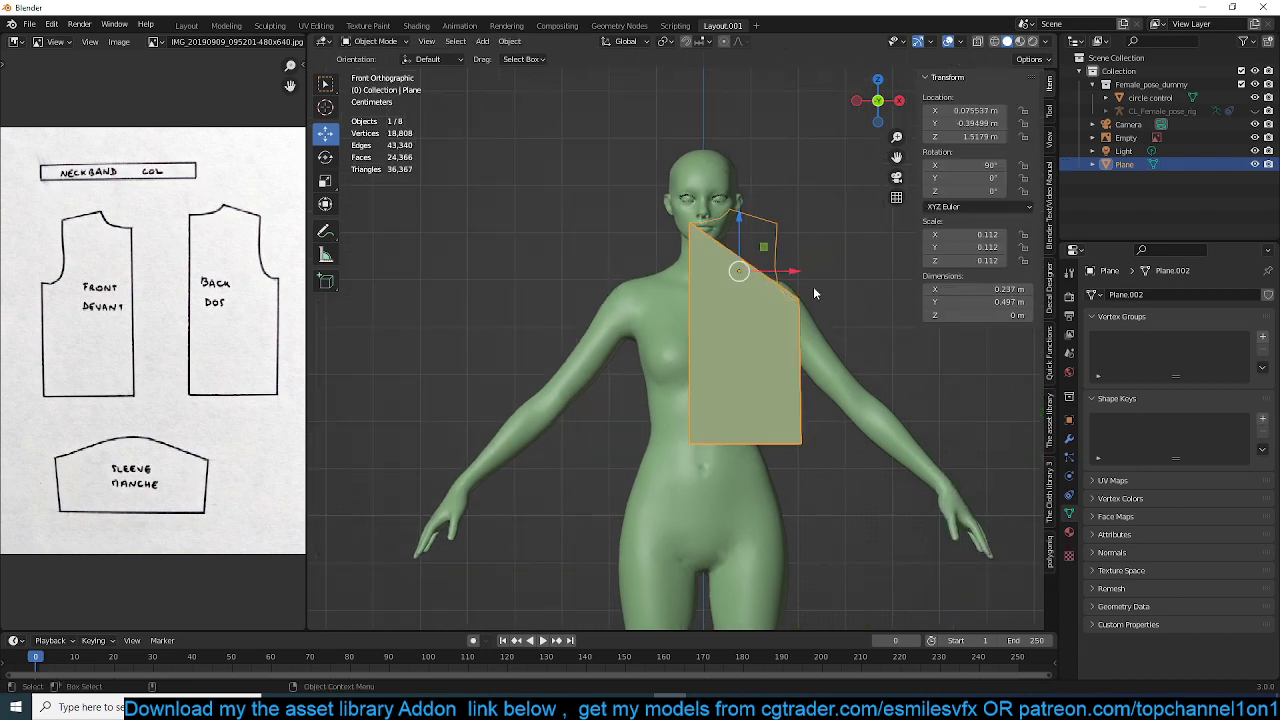
Duplicate the traced back pattern piece for another vest panel
key("Tab")
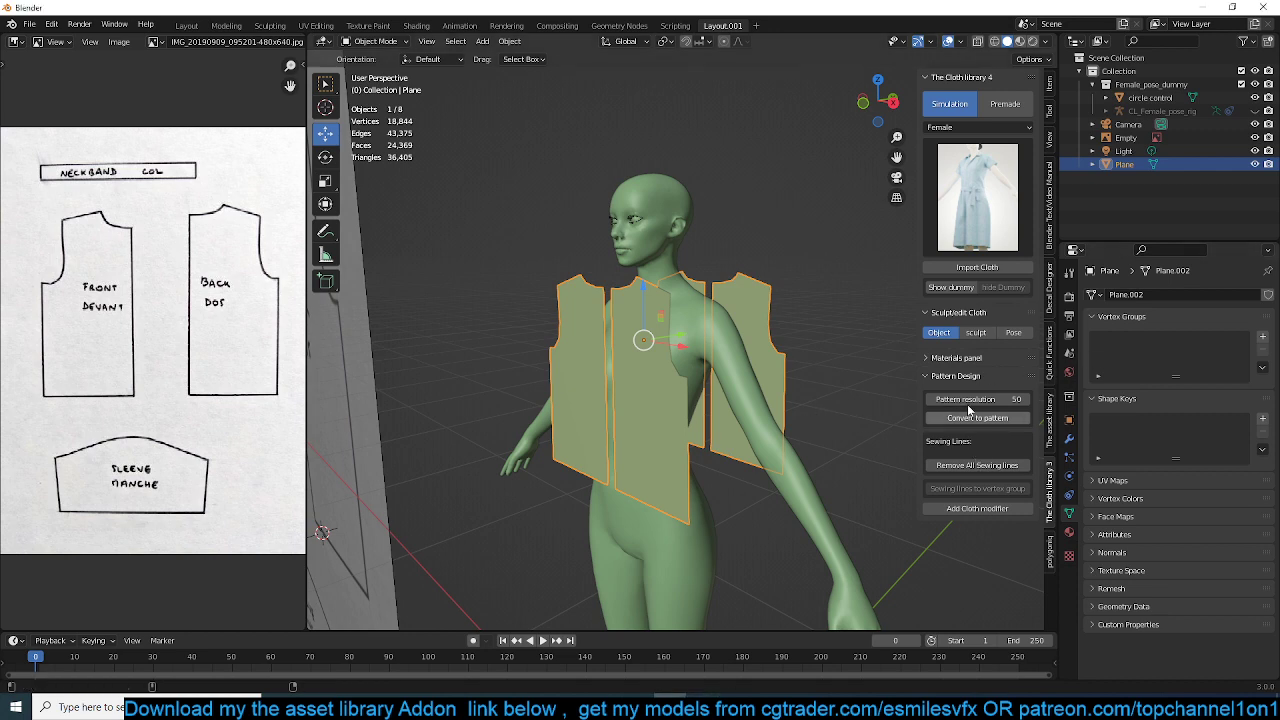
Convert the four vest panels into cloth patterns and enter Edit Mode
left_click(977, 417)
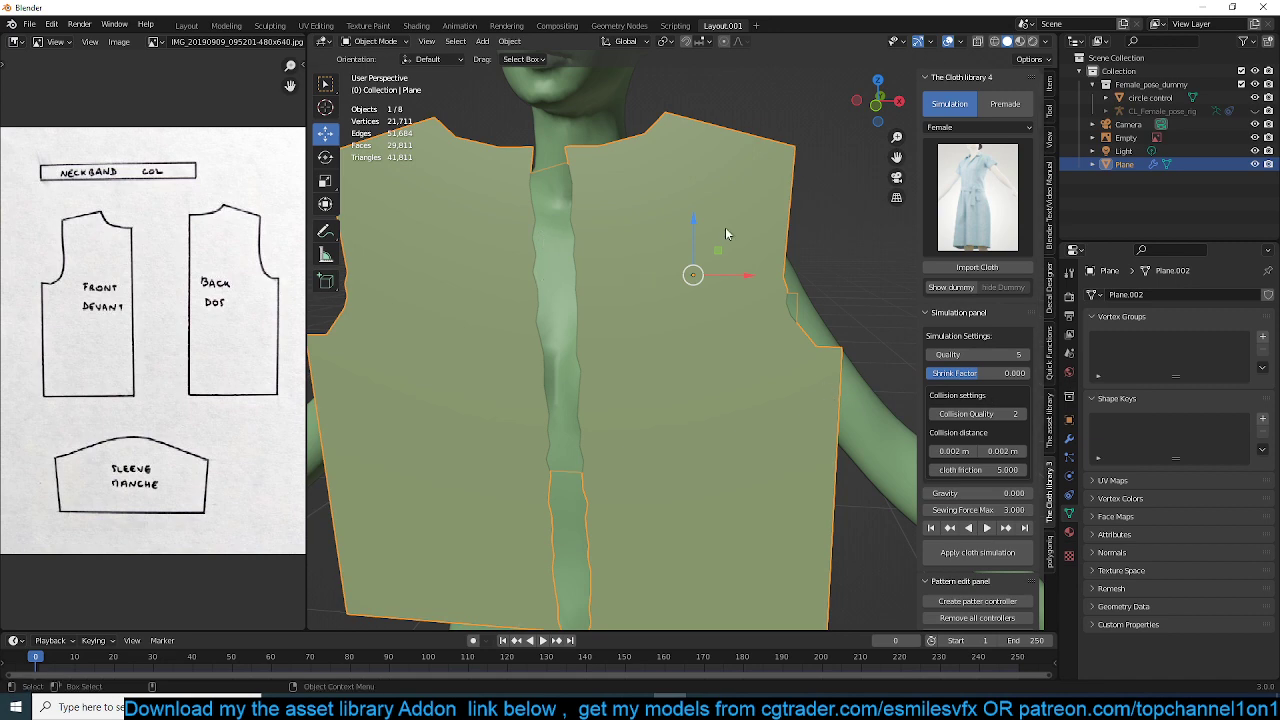
mouse_move(715, 236)
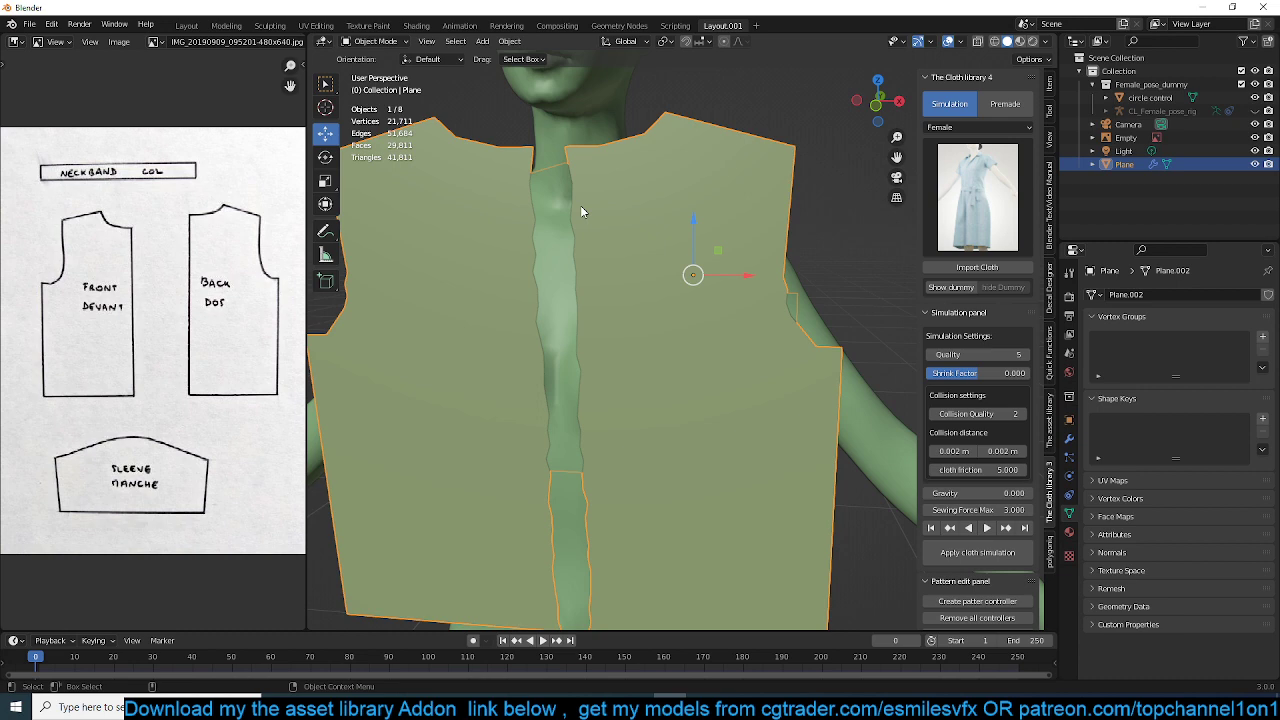
key("Tab")
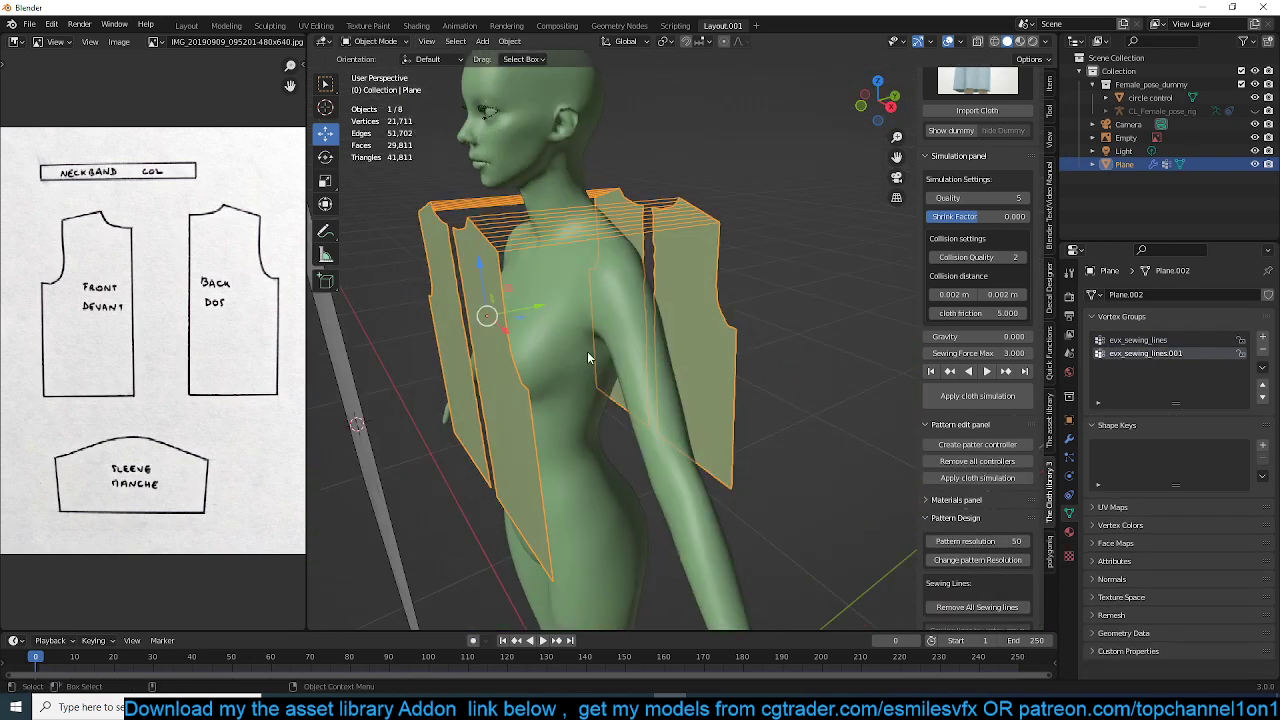
Select the vest pattern object to start sewing its shoulder edges
left_click(543, 640)
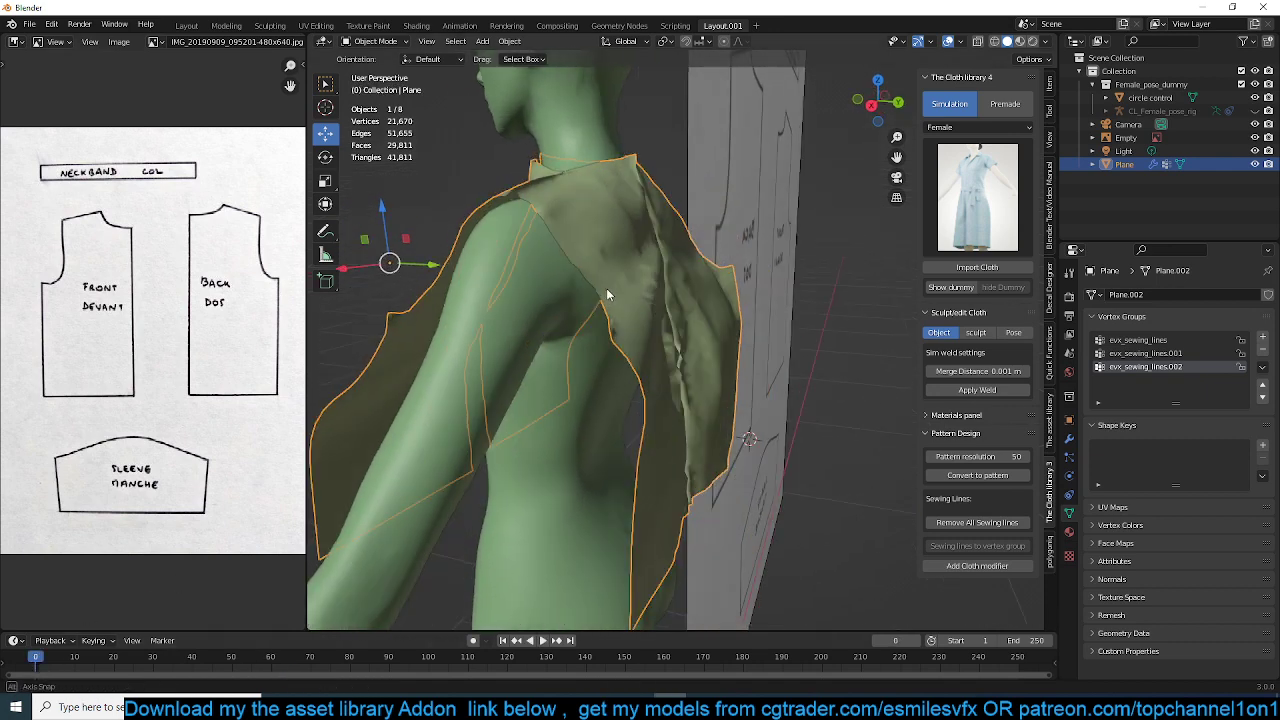
mouse_move(880, 376)
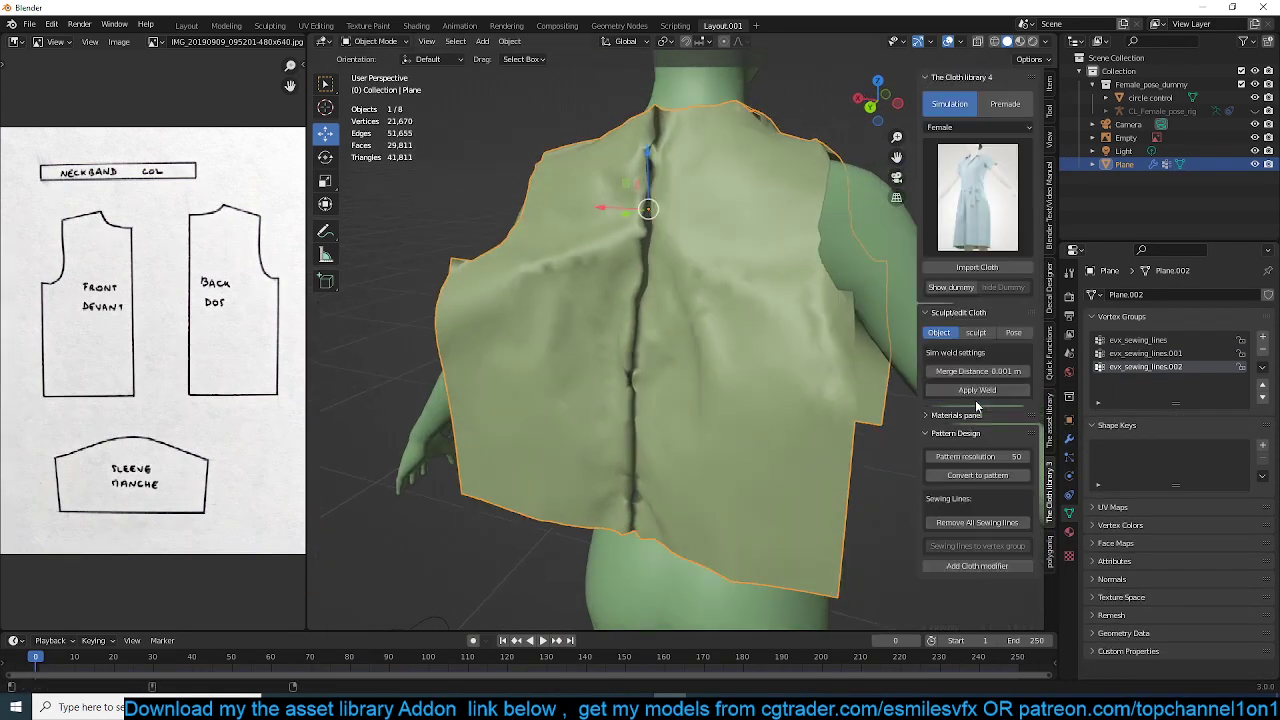
Apply the add-on weld, delete the CL3_weld modifier, and add a plain Weld modifier
left_click(976, 389)
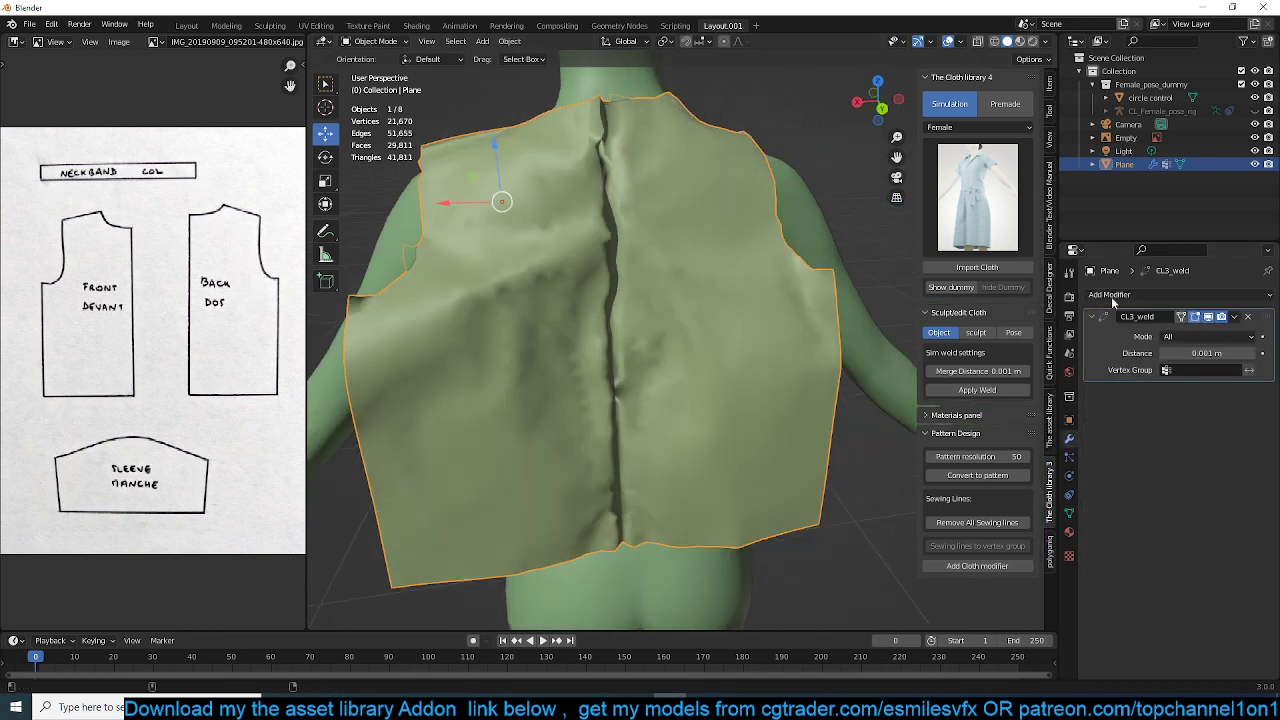
left_click(1110, 294)
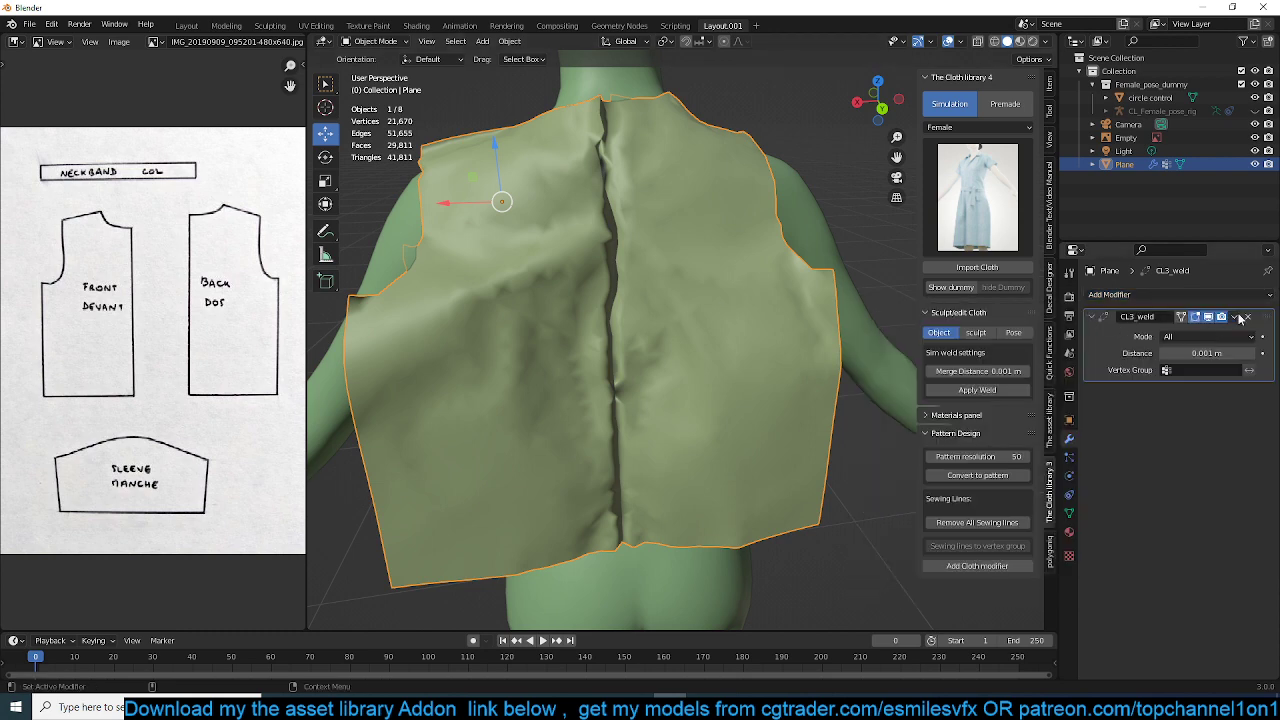
mouse_move(1177, 330)
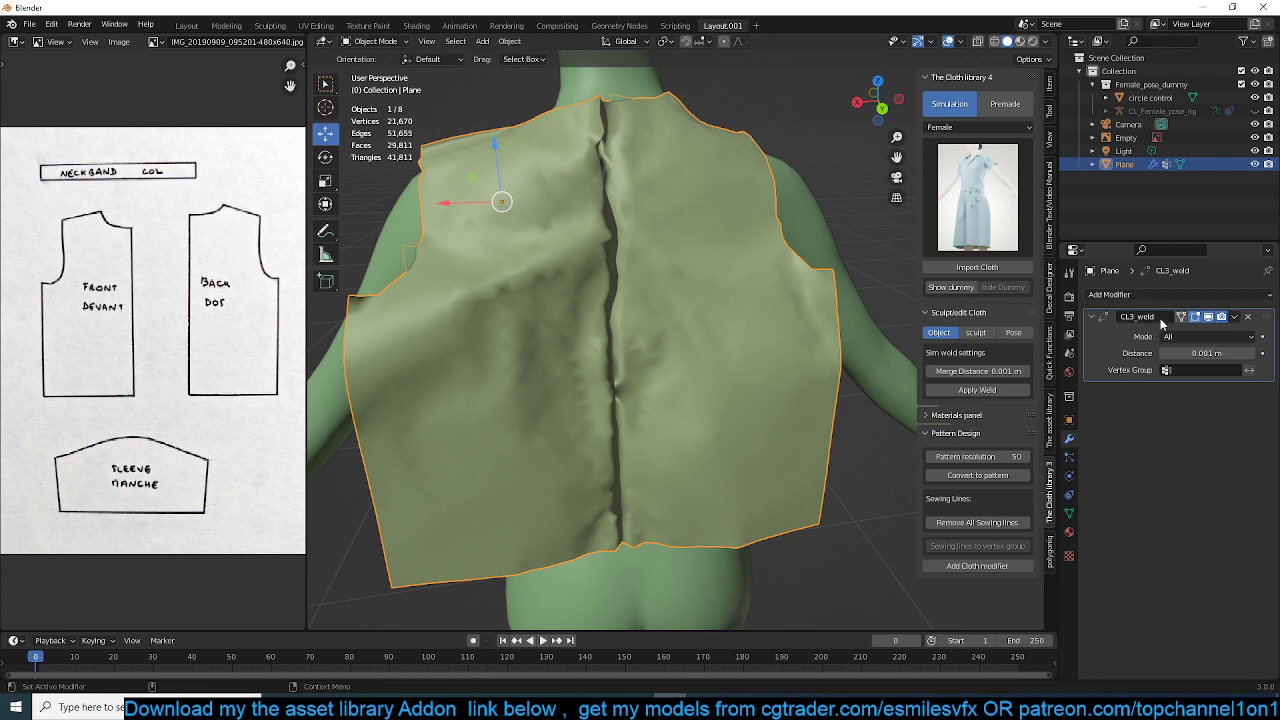
left_click(1247, 316)
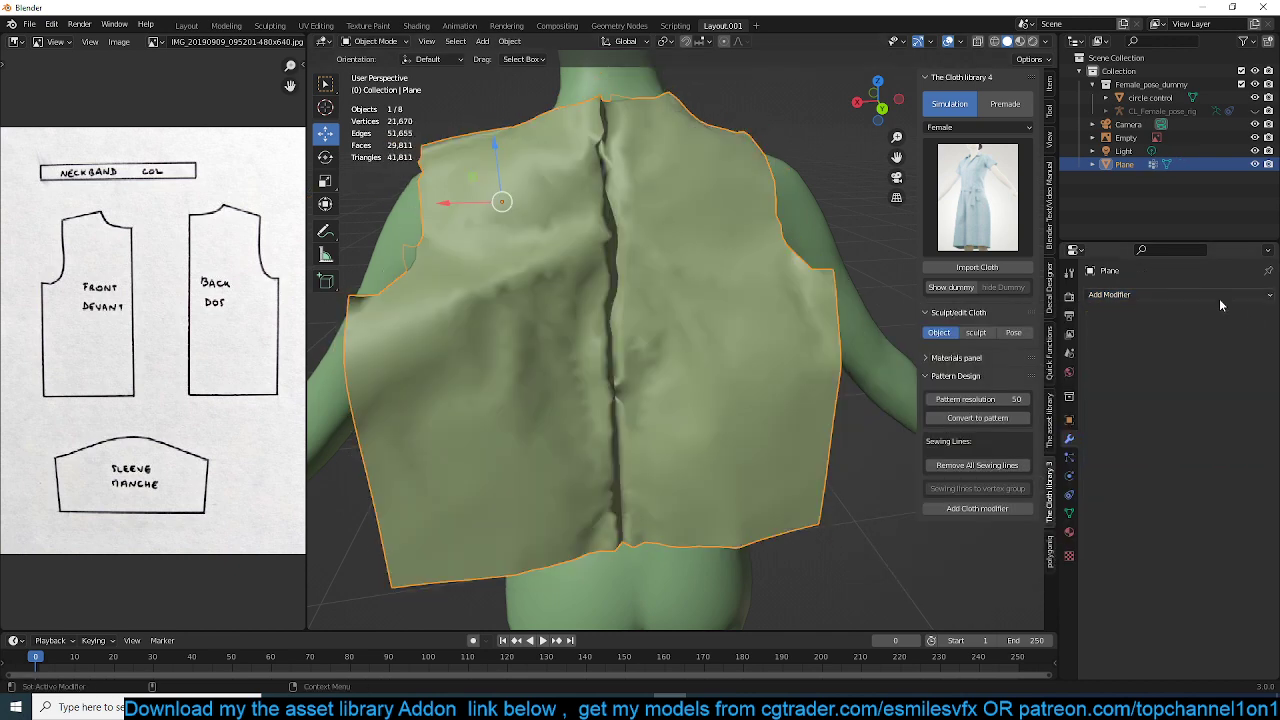
left_click(1110, 294)
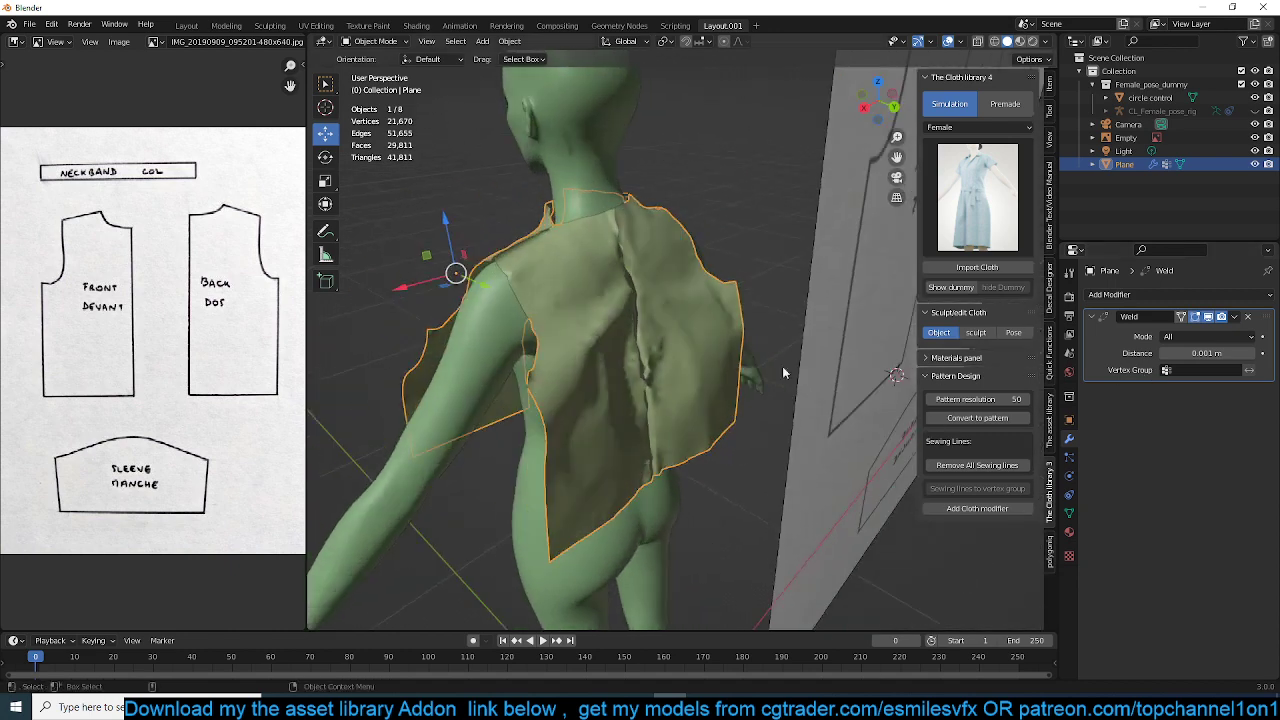
Limit the weld to sewing-line vertices and add a cloth-library Cloth modifier to Plane
key("Tab")
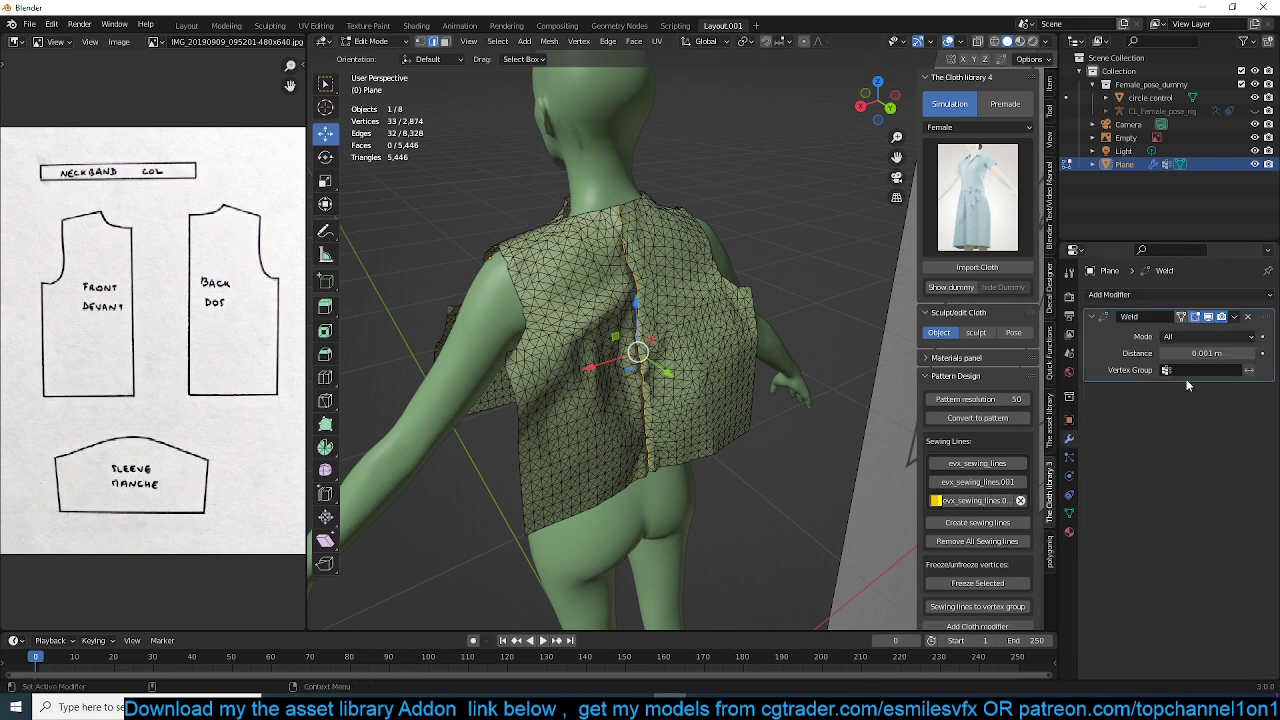
left_click(1205, 369)
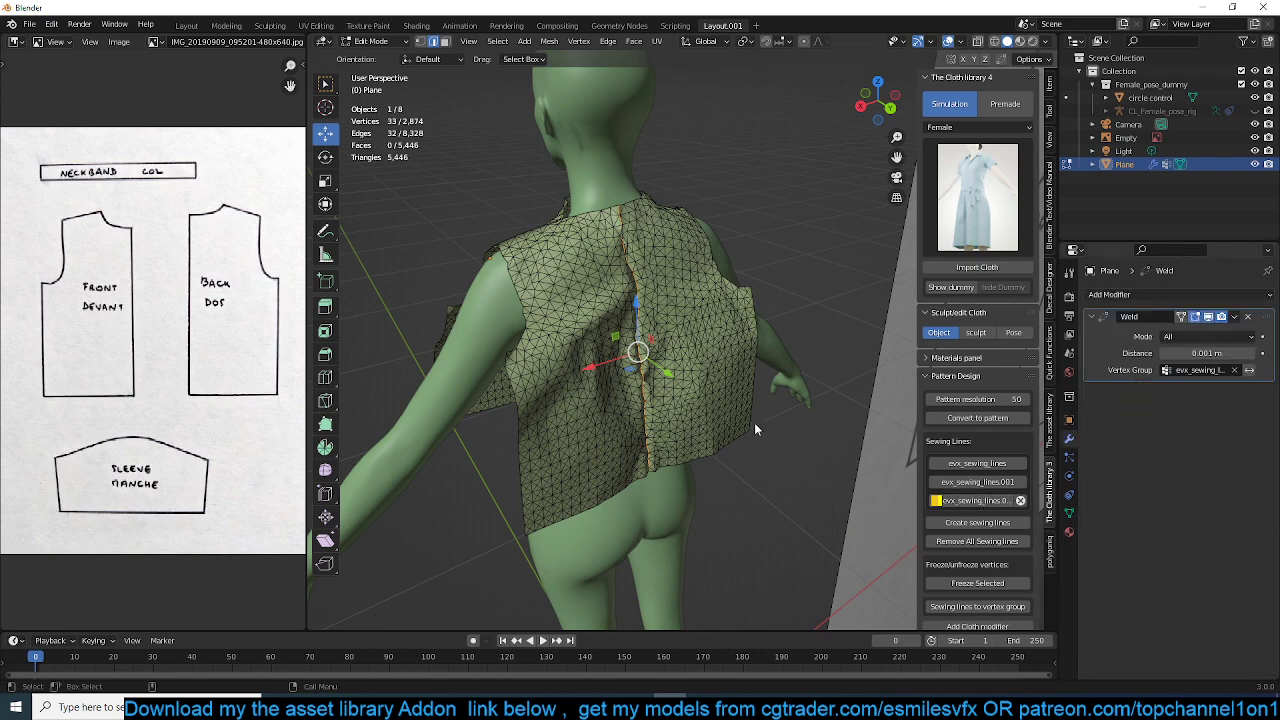
left_click(375, 41)
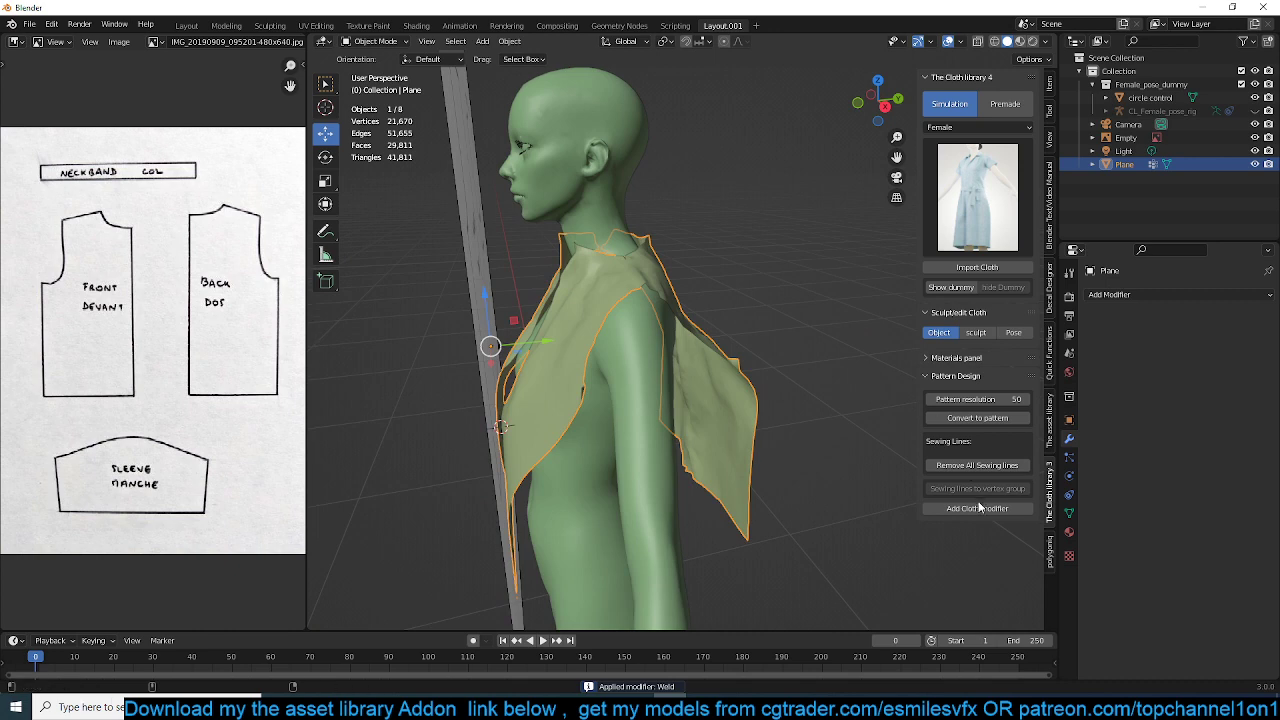
left_click(977, 508)
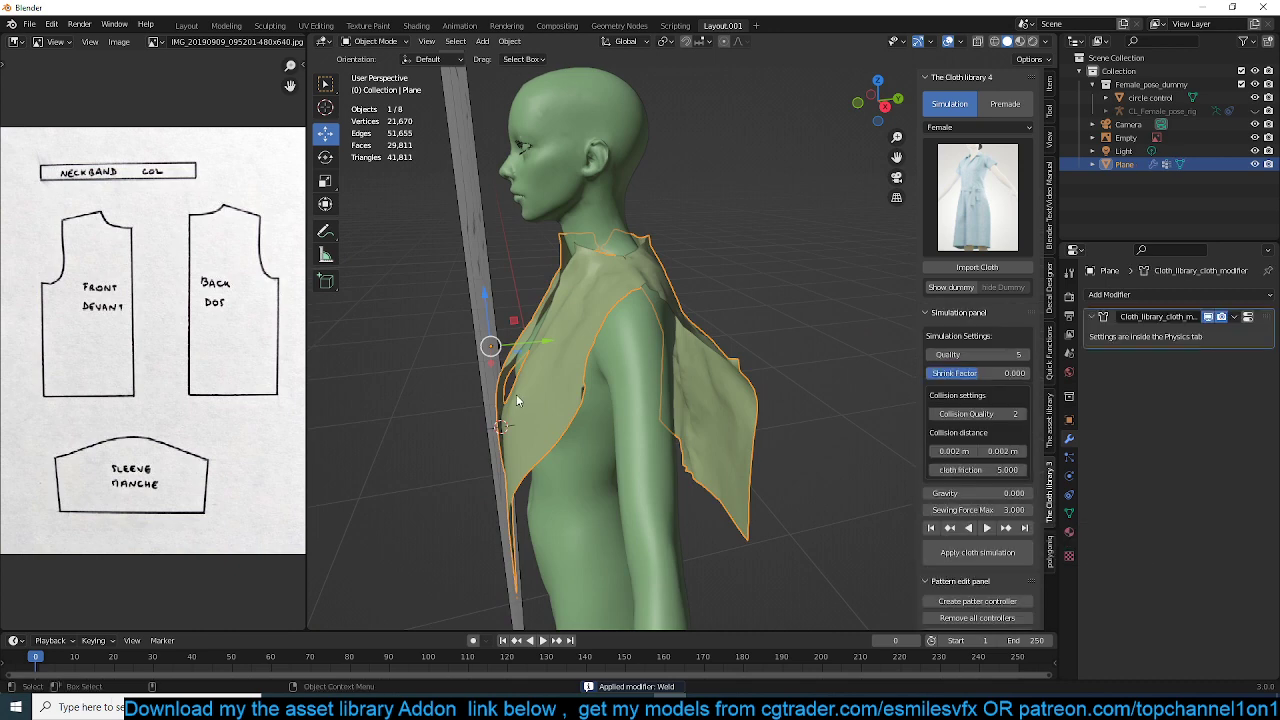
left_click(542, 640)
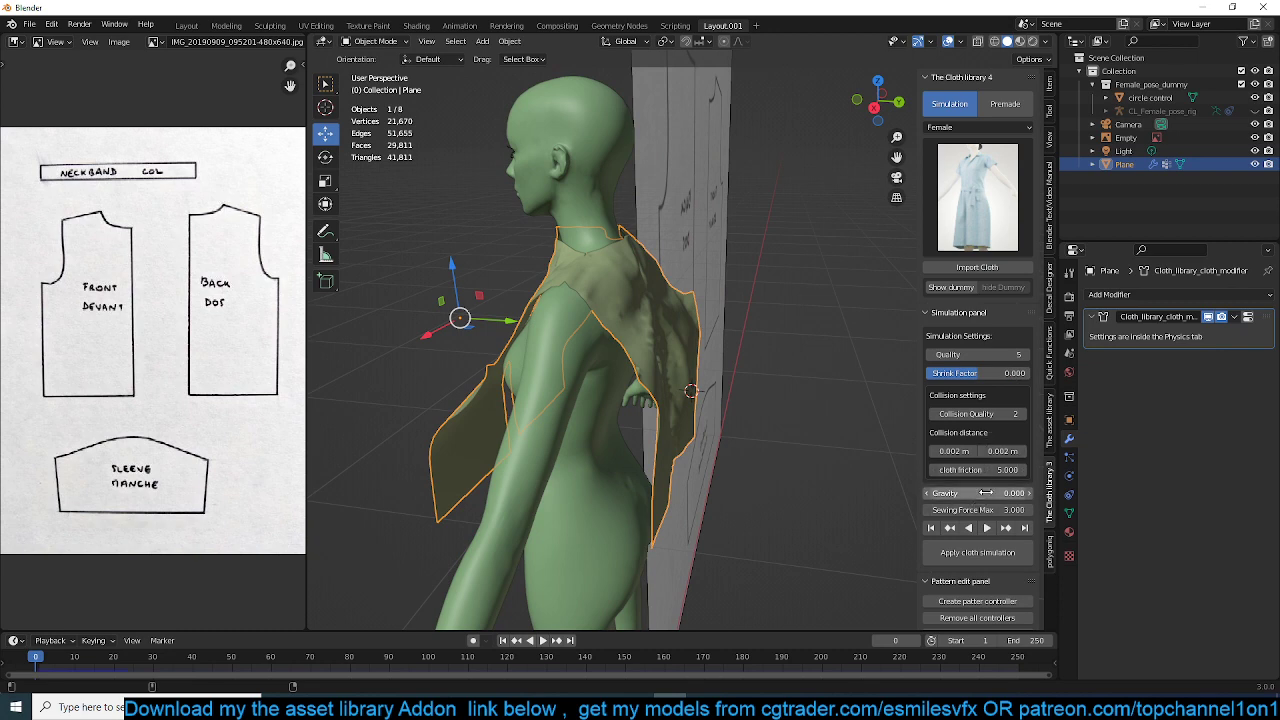
Set gravity to 1 and select matching side-edge vertices on both vest pieces
left_click(543, 640)
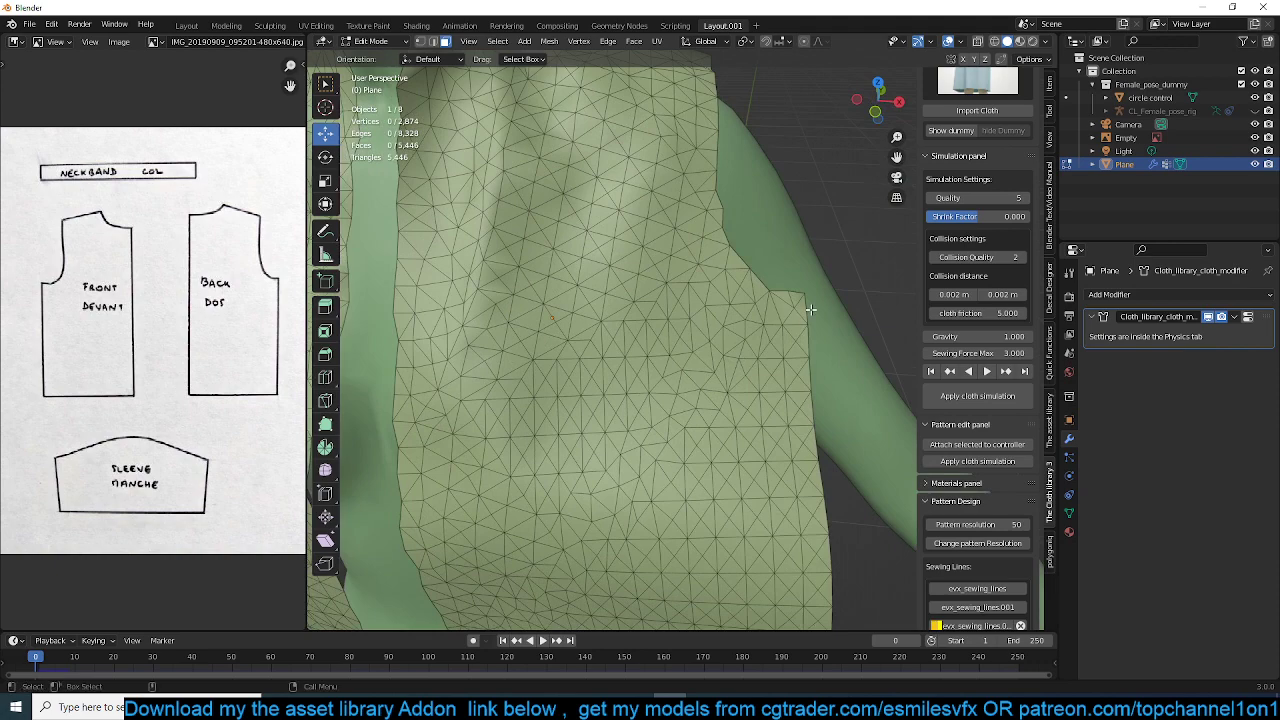
left_click(810, 308)
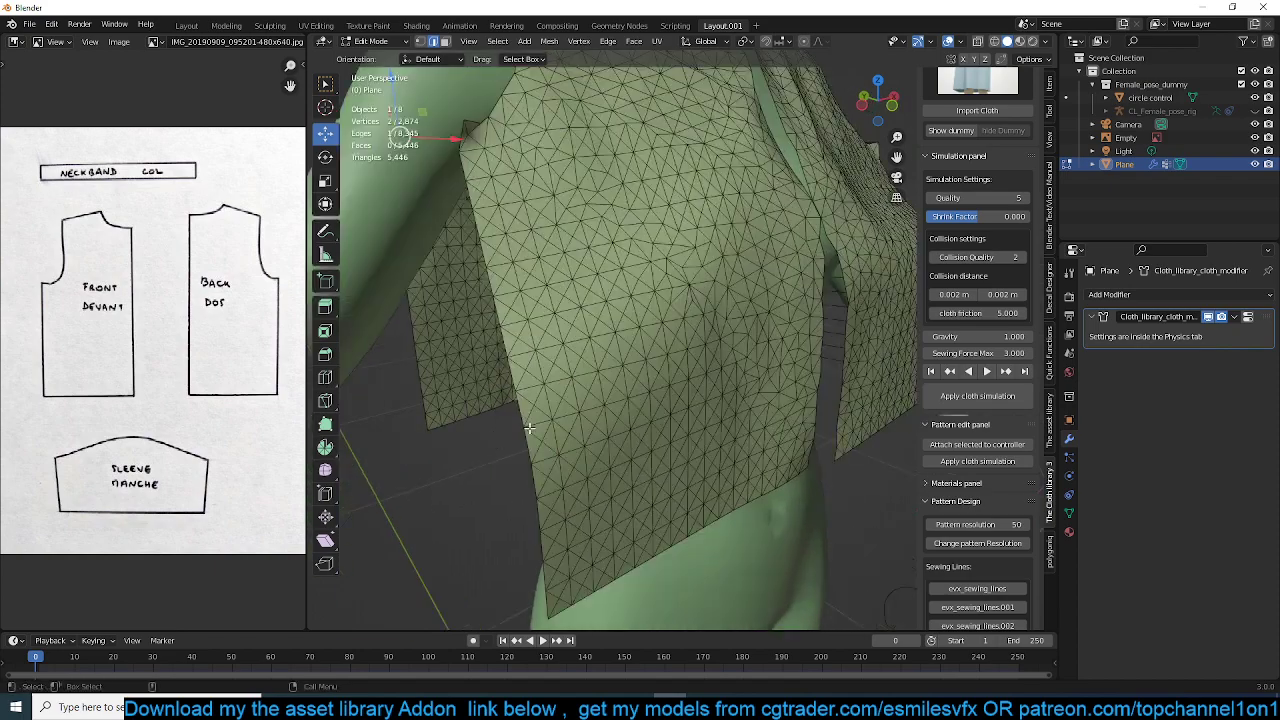
left_click(418, 307)
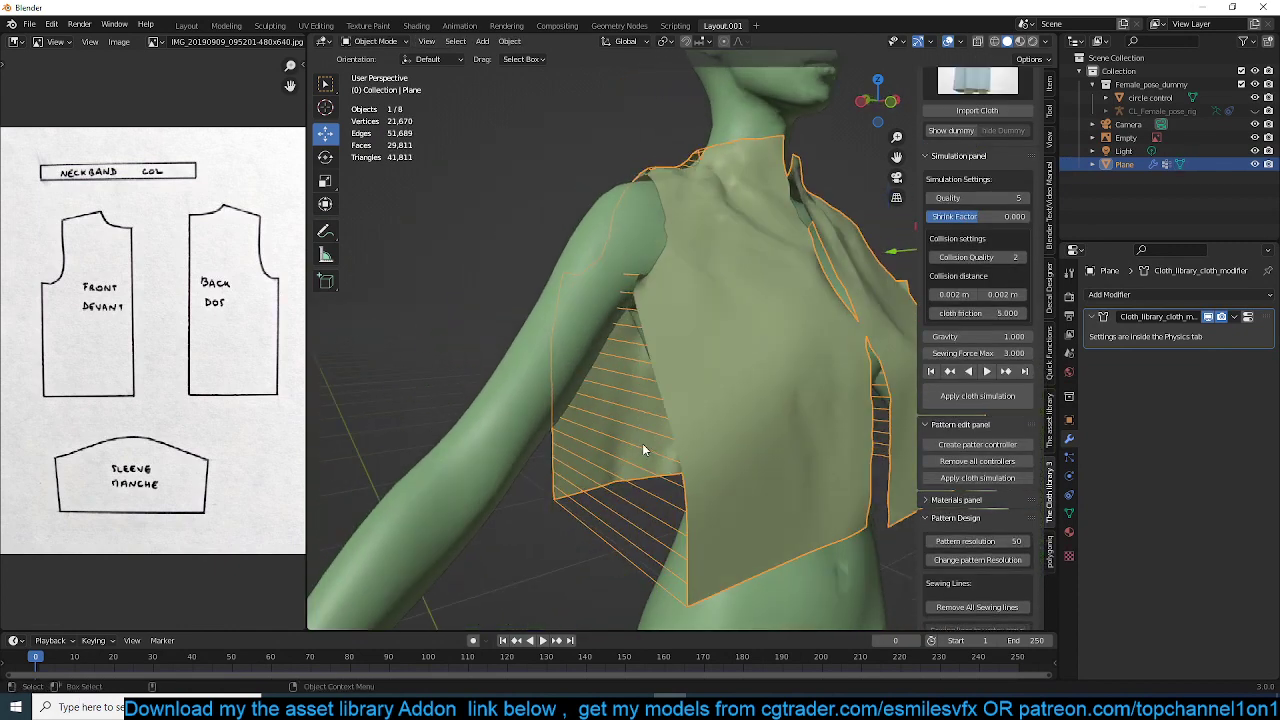
Set cloth quality to 10 and sewing force max to 5, and play the simulation
left_click(537, 640)
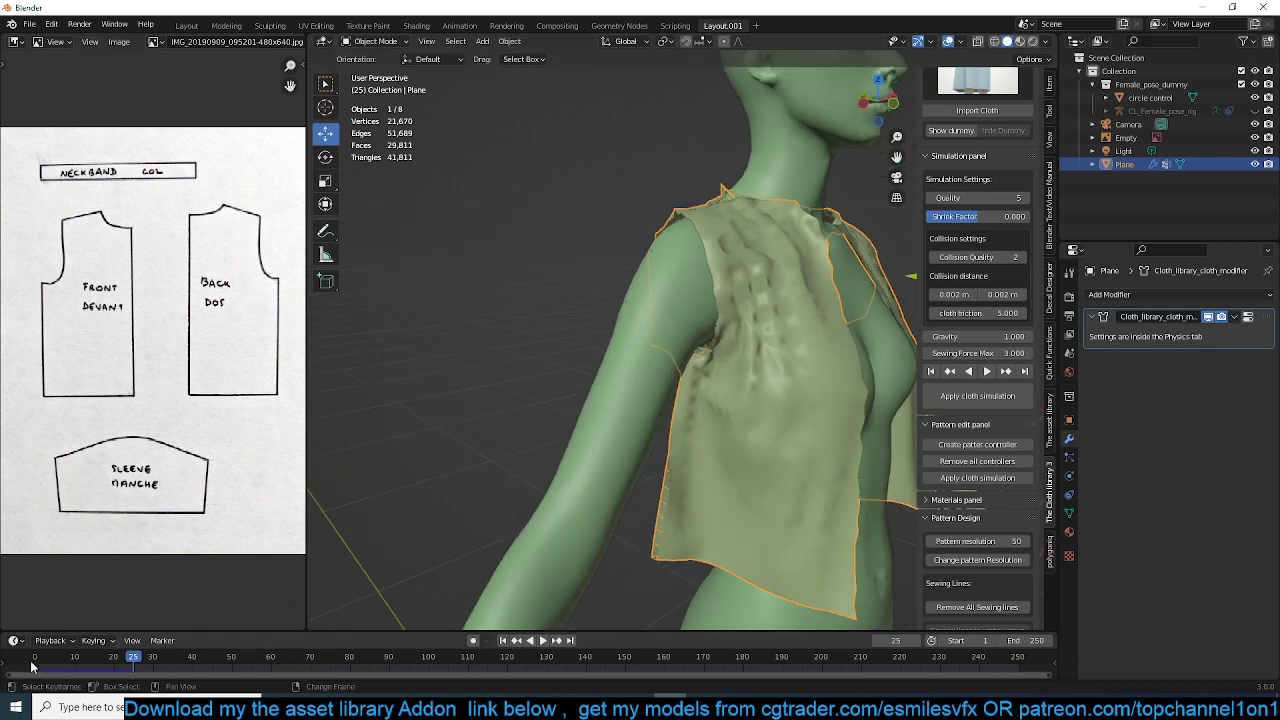
key("Tab")
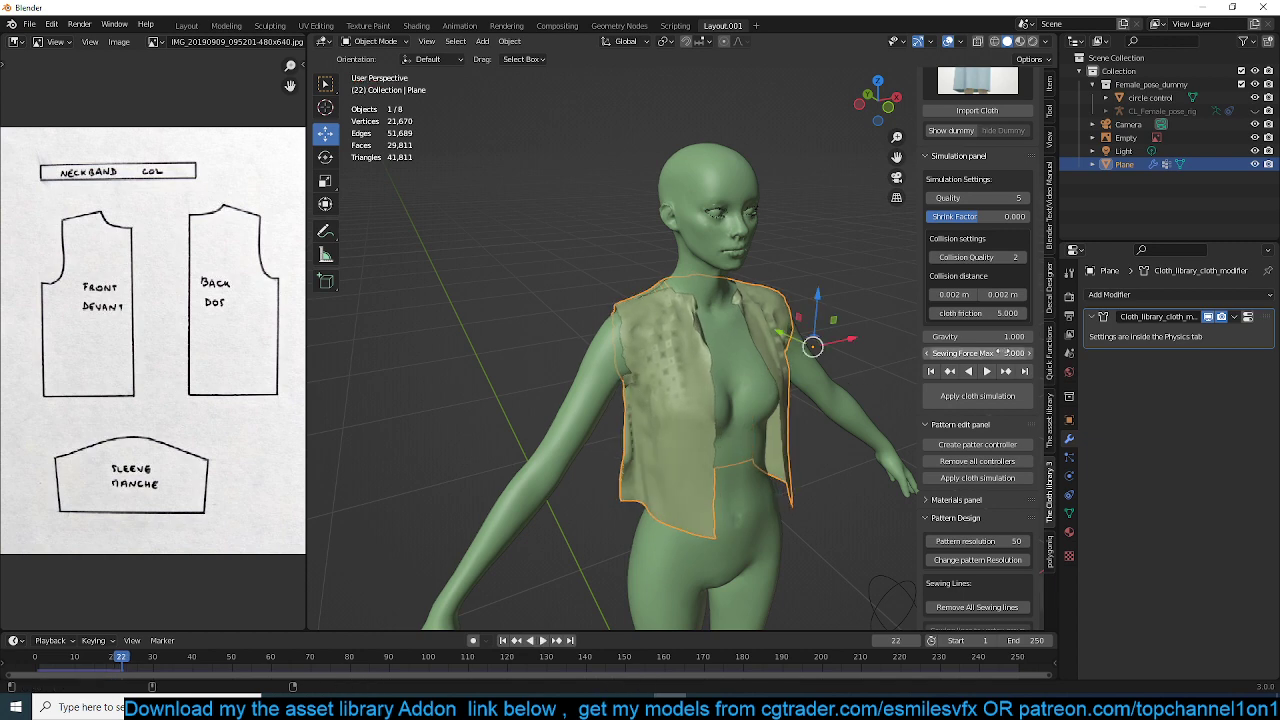
left_click(978, 352)
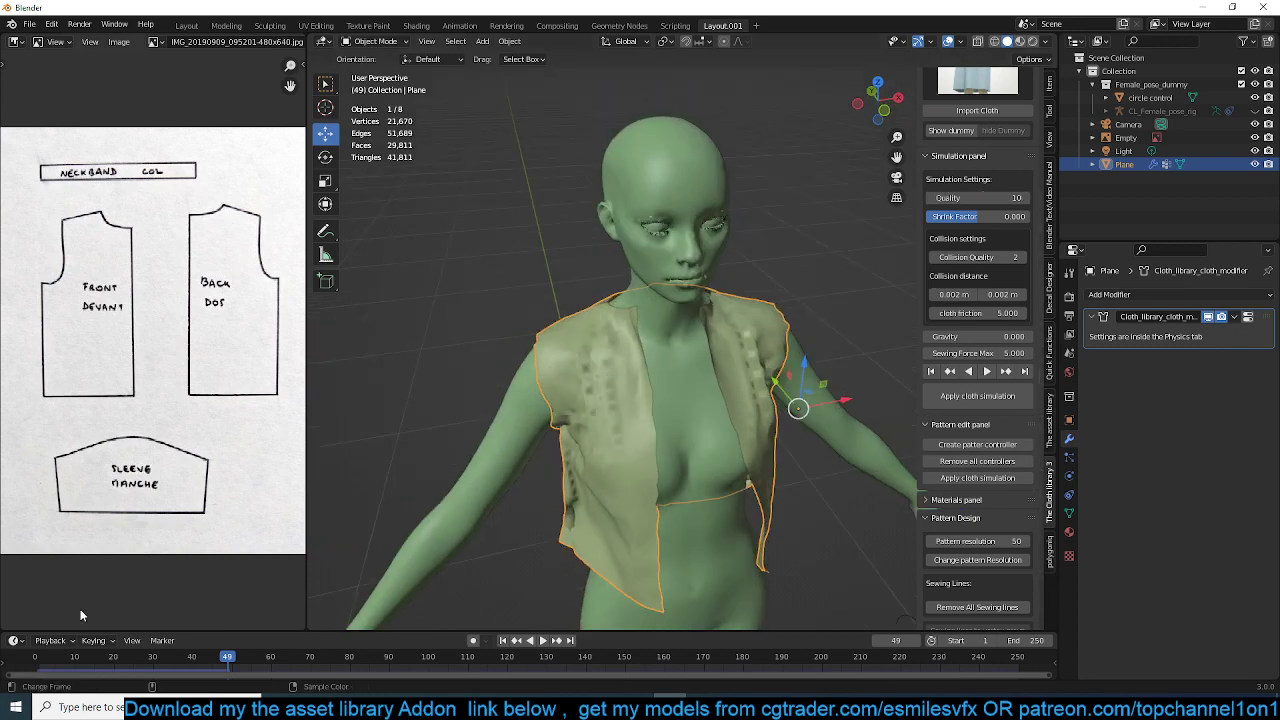
Confirm the new gravity value and replay the vest simulation to frame 49
left_click(543, 640)
type("1")
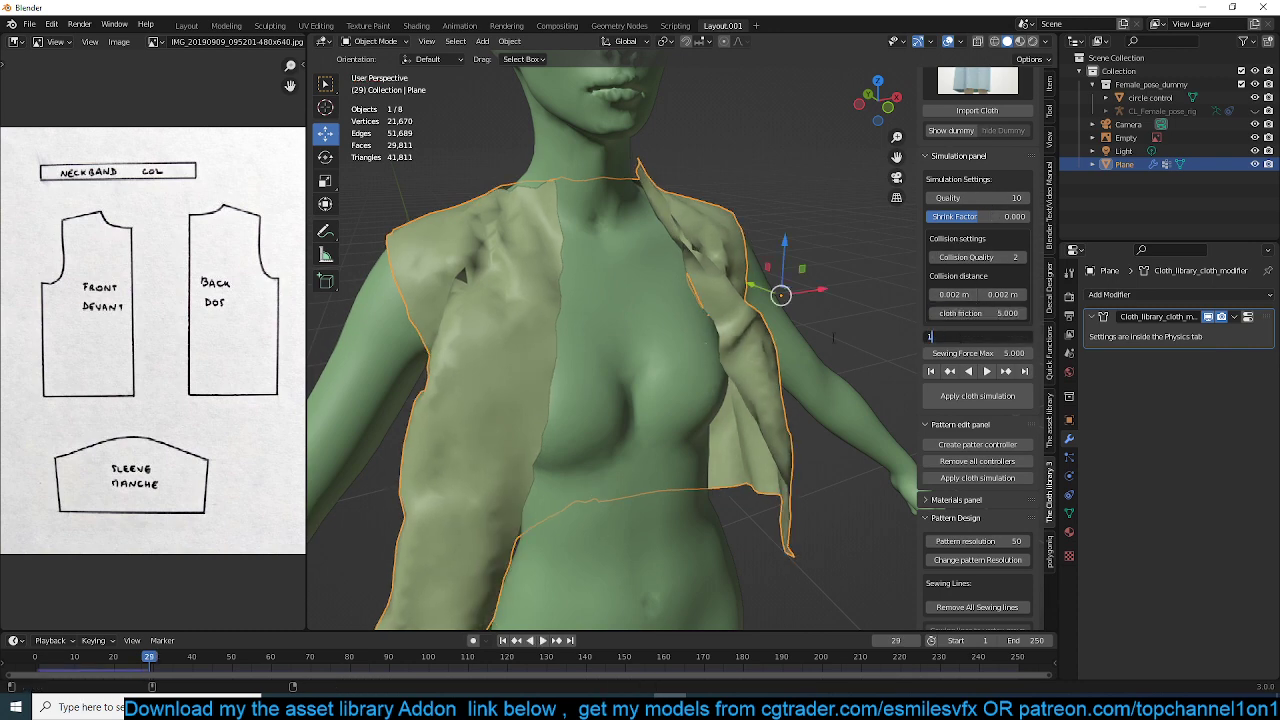
left_click(527, 640)
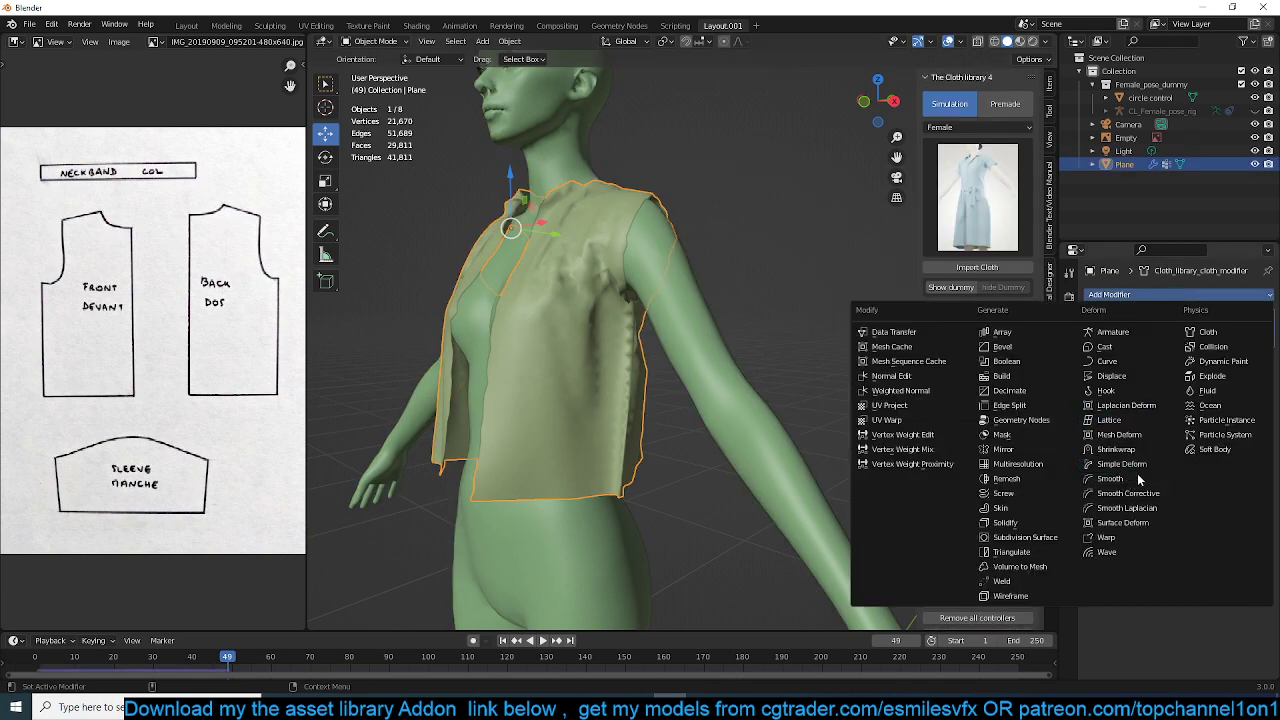
Add a Corrective Smooth modifier to the vest with factor about 0.233
left_click(1127, 493)
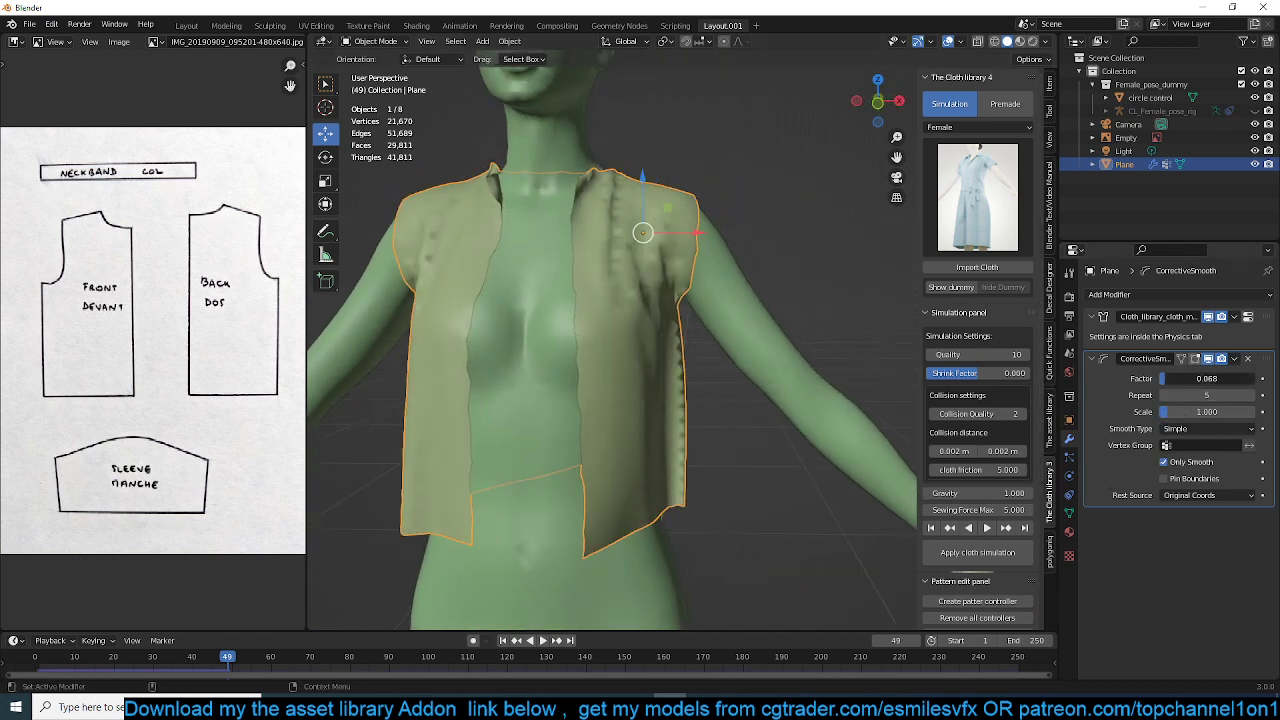
left_click_drag(1180, 378, 1210, 378)
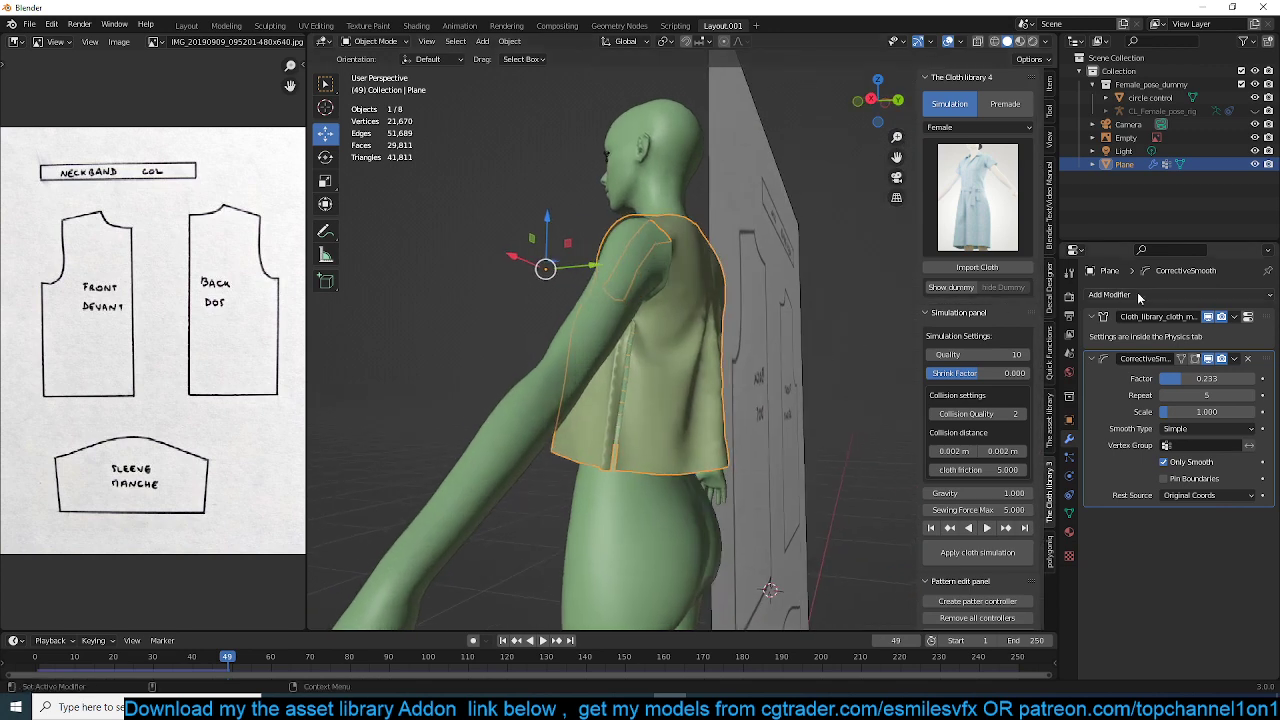
left_click(1138, 294)
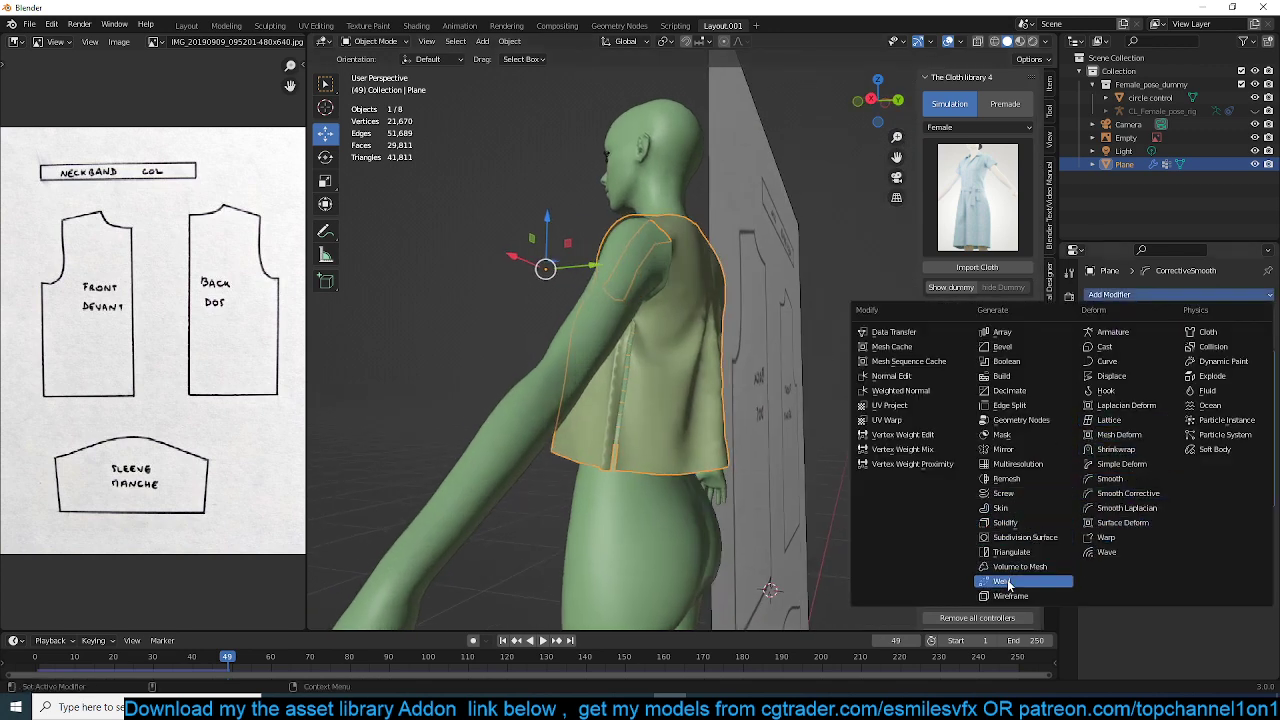
Add a Weld modifier at 0.001 m on top of the Corrective Smooth
left_click(1000, 581)
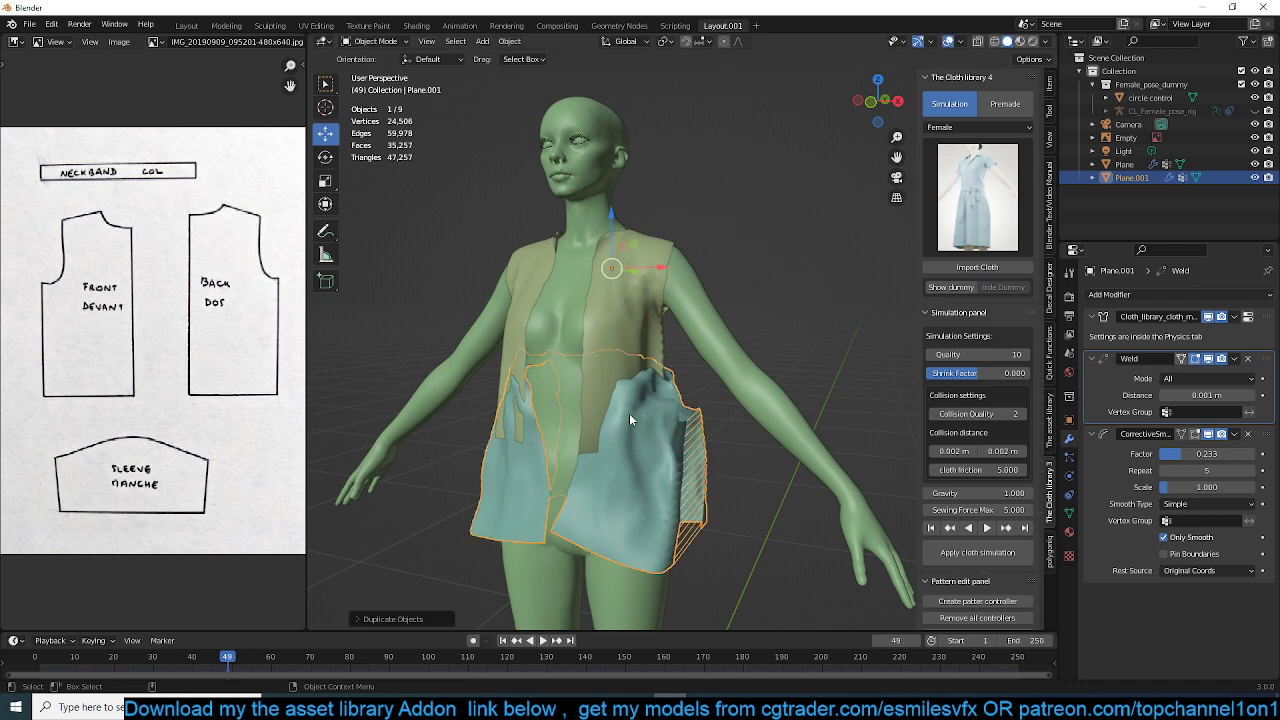
mouse_move(752, 437)
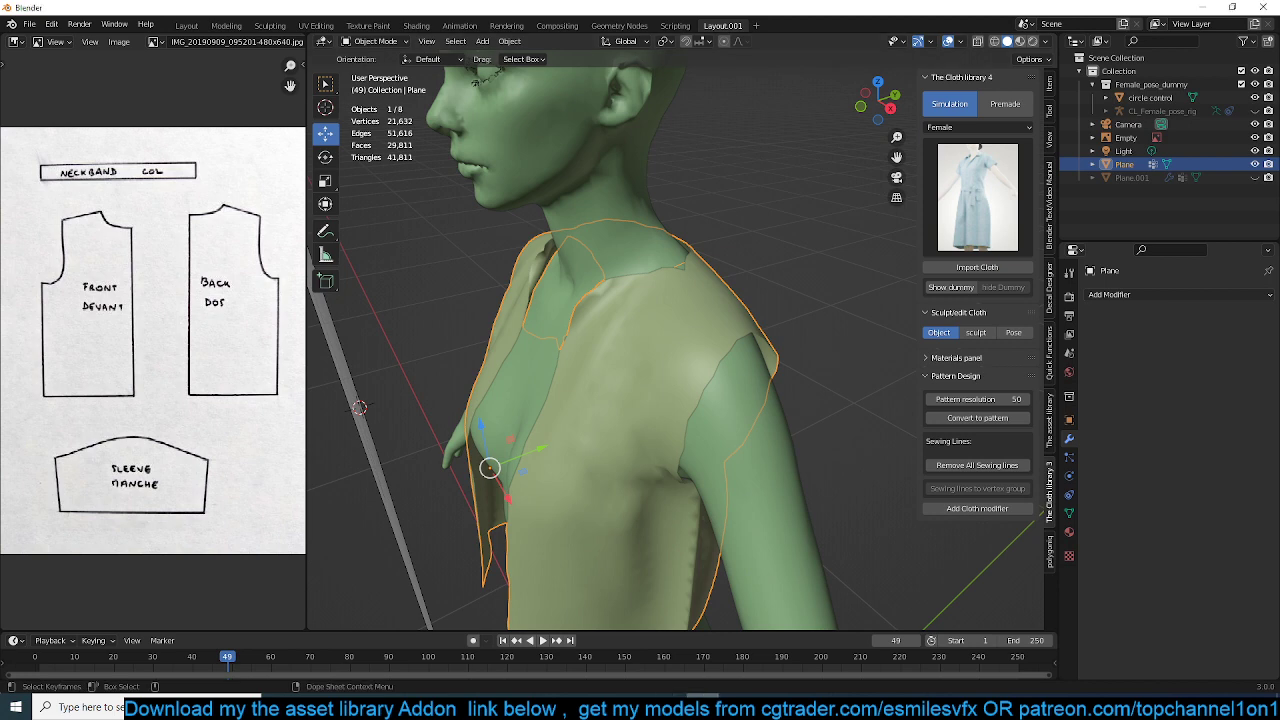
Enter Edit Mode on the vest pattern and select vertices along a seam edge
key("Tab")
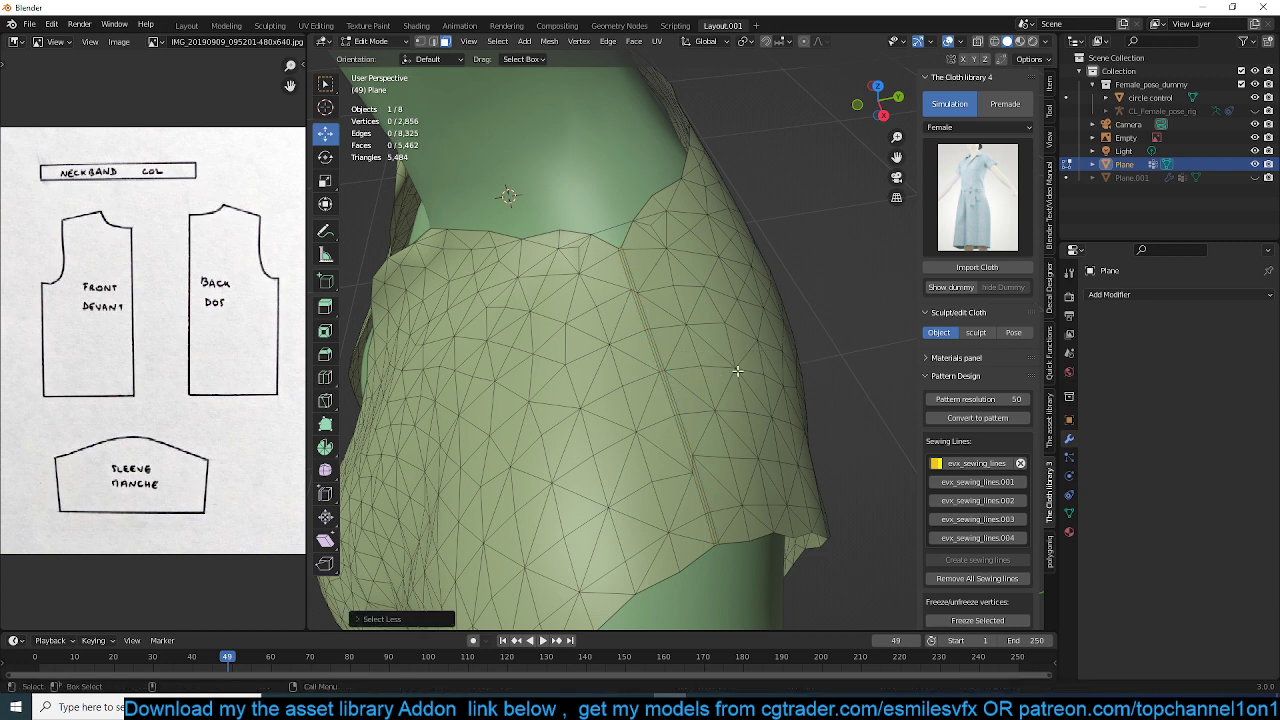
left_click(685, 440)
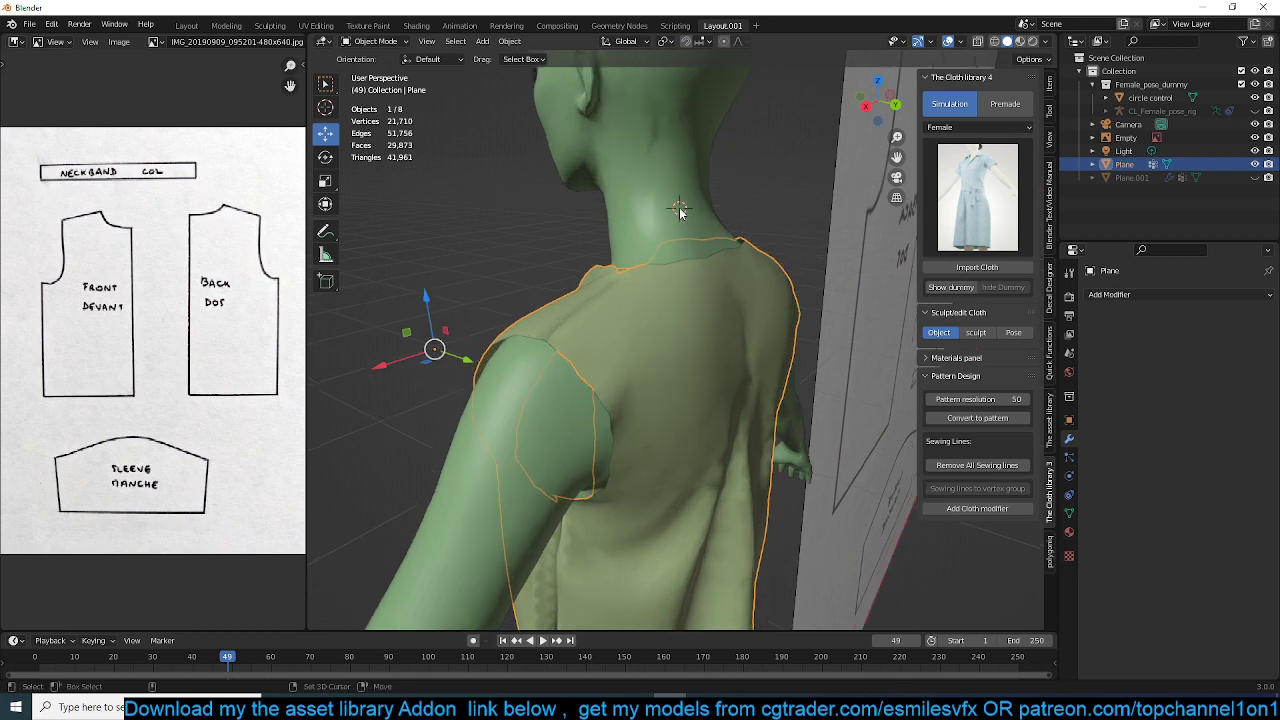
Add a 16-vertex mesh circle at the neck and extrude it into a collar band
left_click(482, 41)
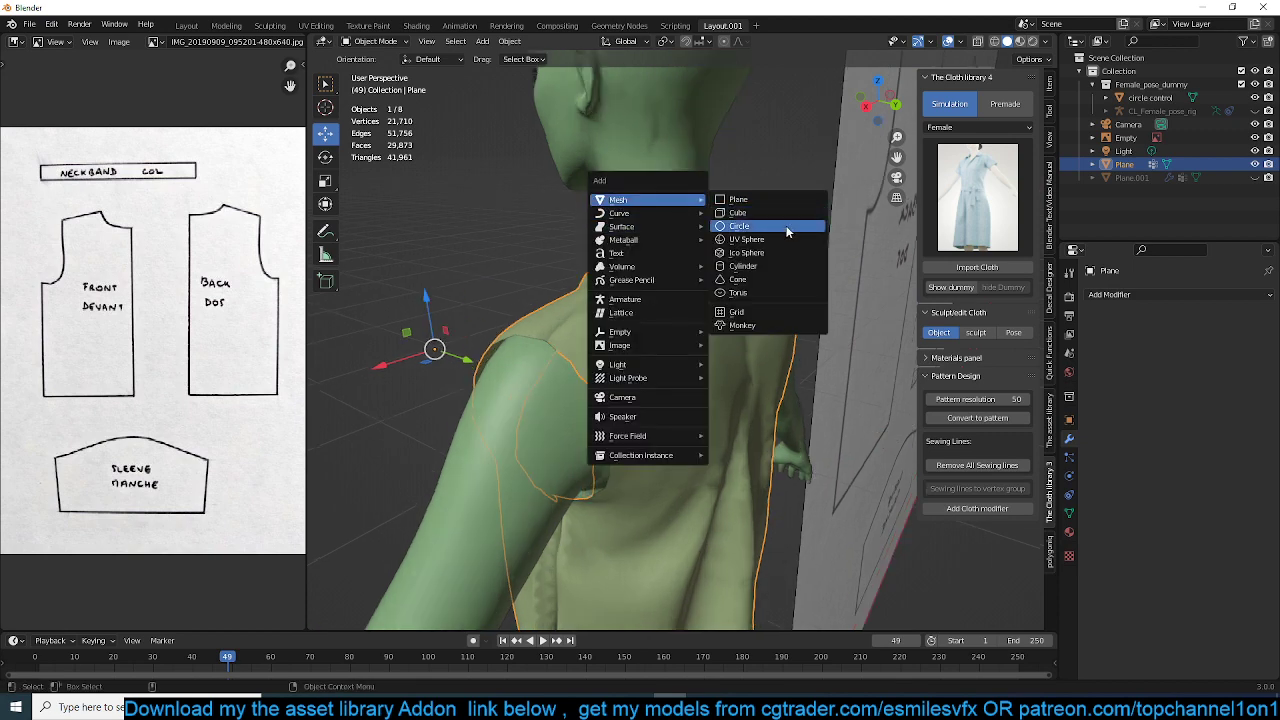
left_click(739, 226)
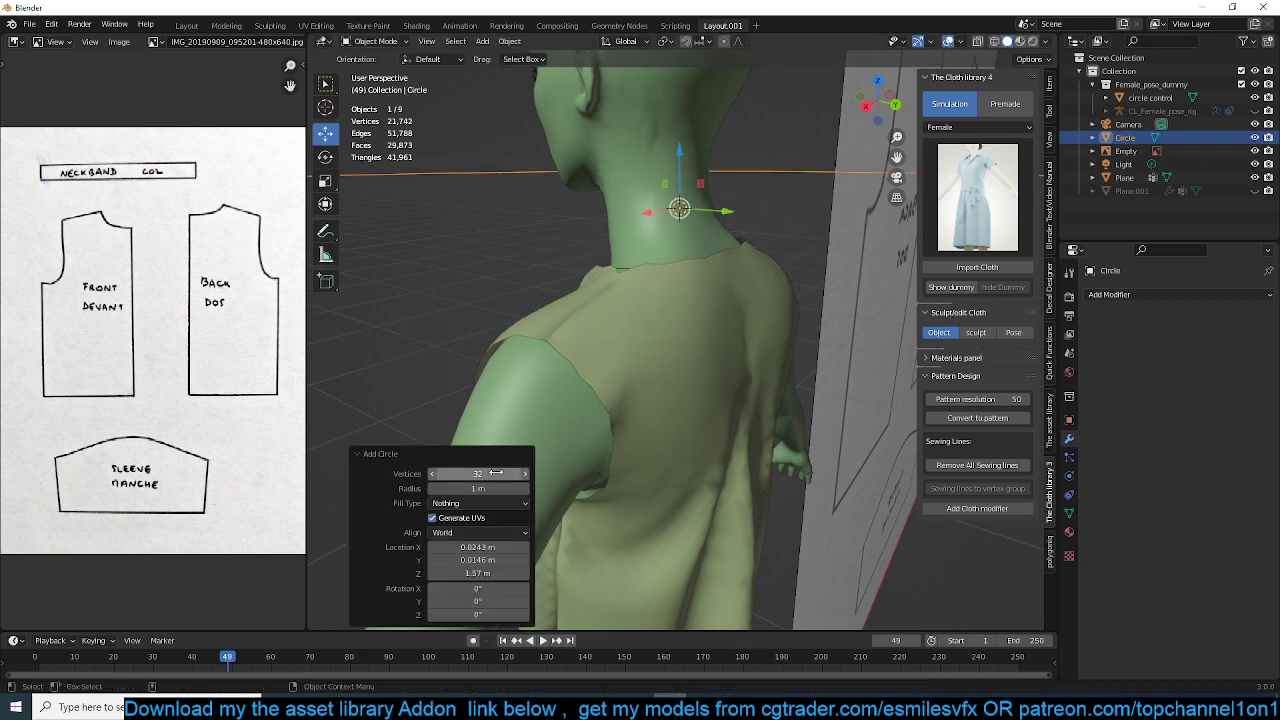
left_click(478, 473)
type("16")
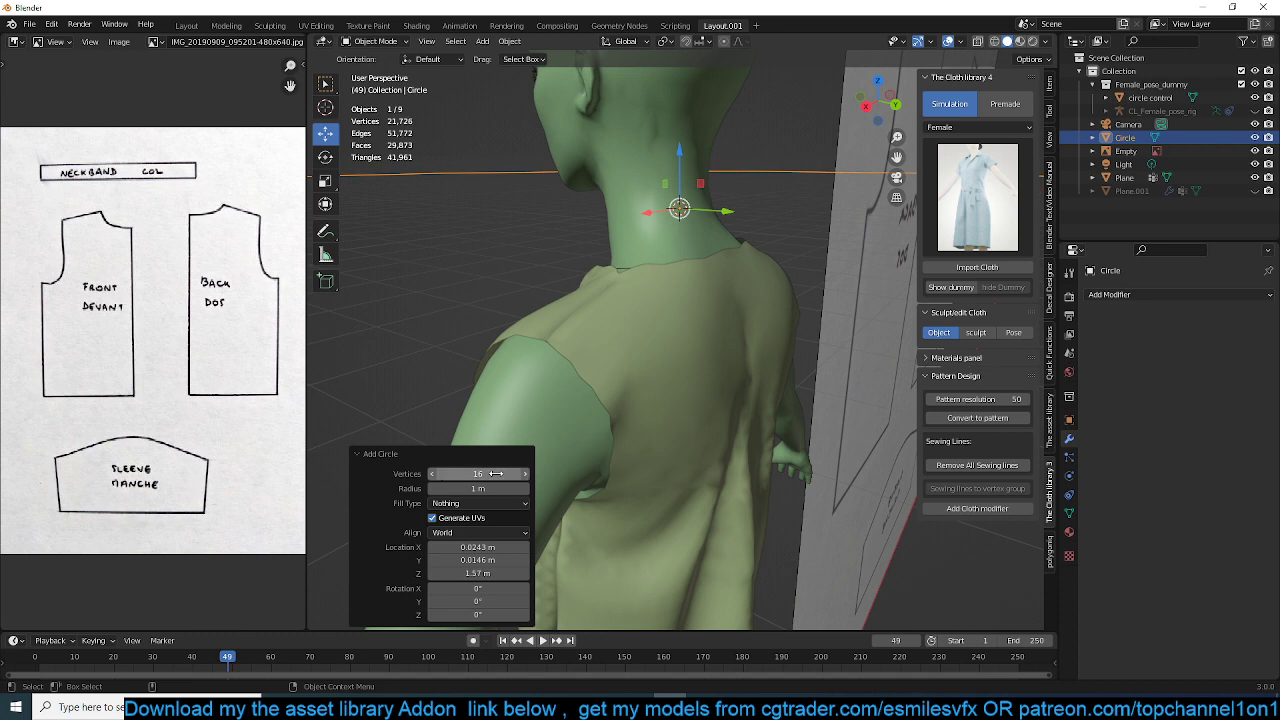
left_click_drag(680, 207, 710, 310)
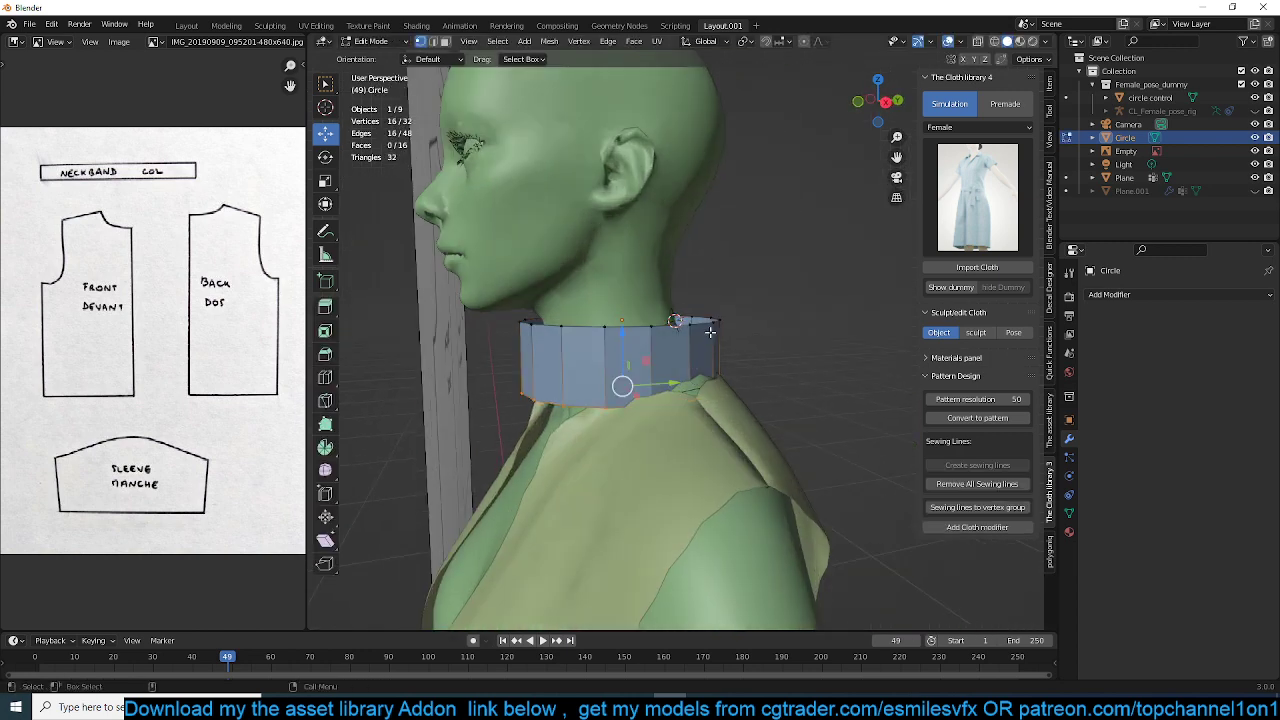
Turn the collar circle into a triangulated cloth pattern merged into the vest Plane
key("x")
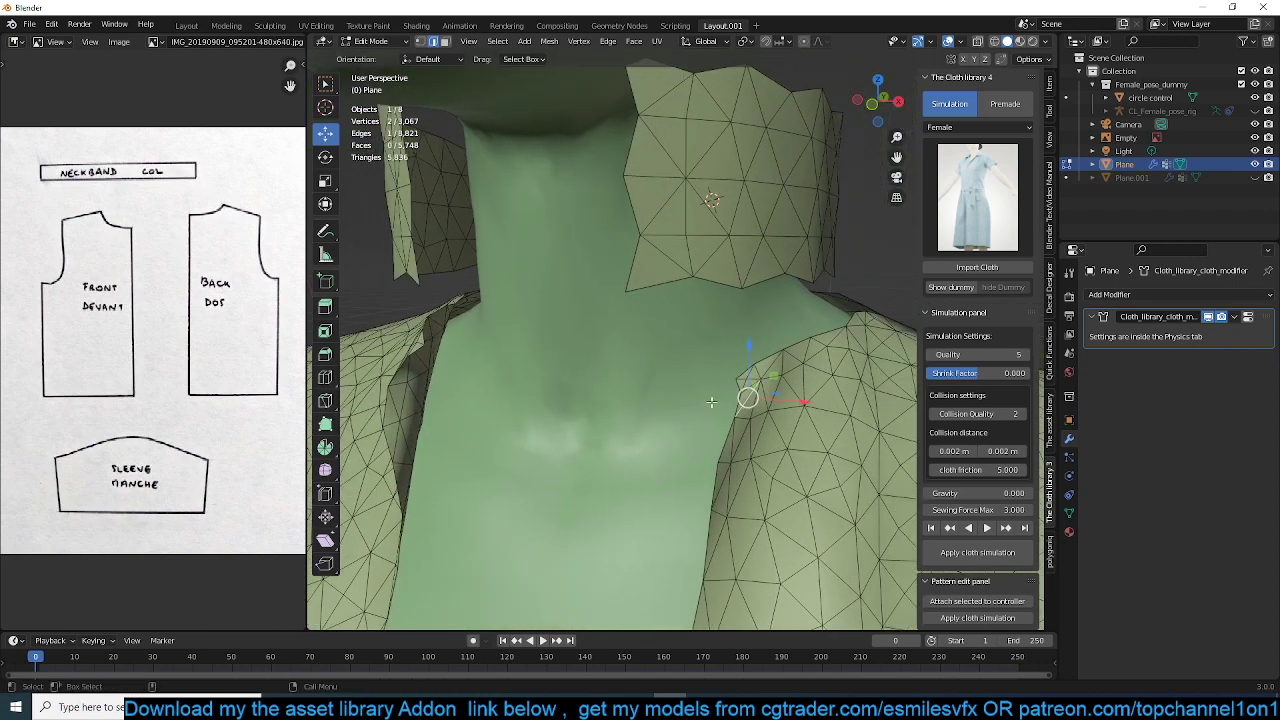
Simulate the collar around the dummy's neck, then edit the vest Plane's vertices
left_click_drag(710, 400, 620, 420)
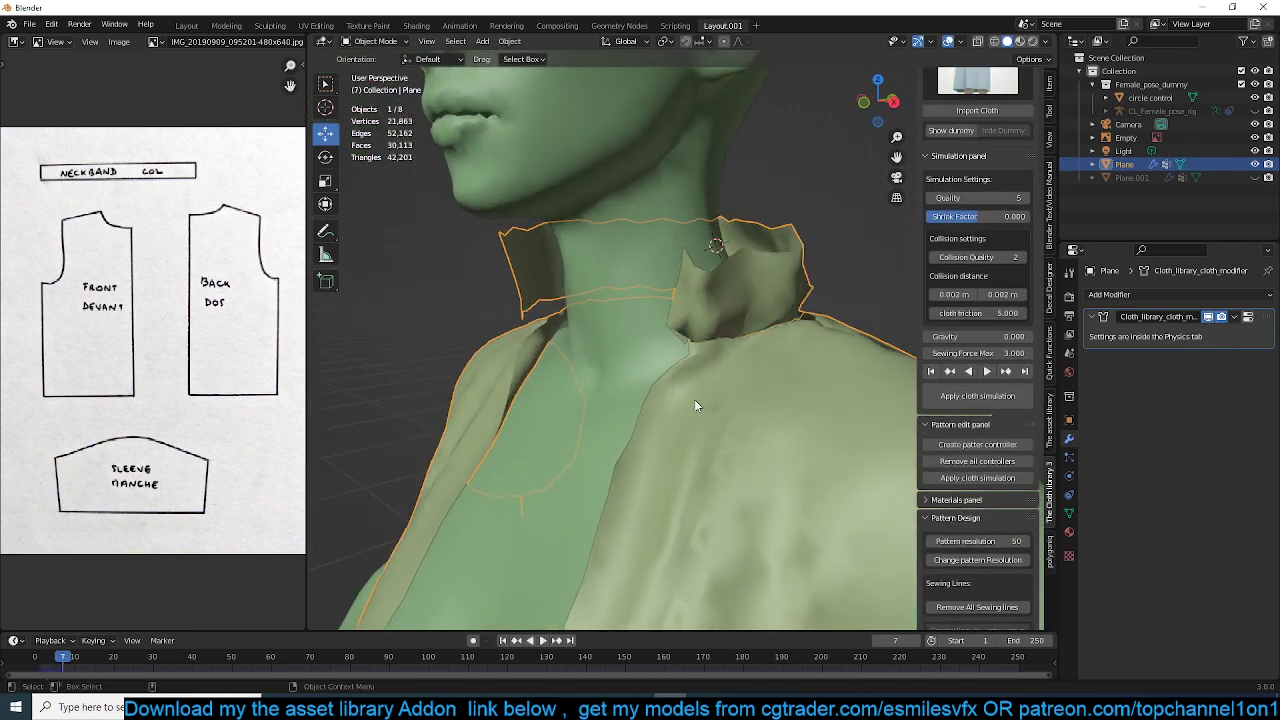
left_click(532, 640)
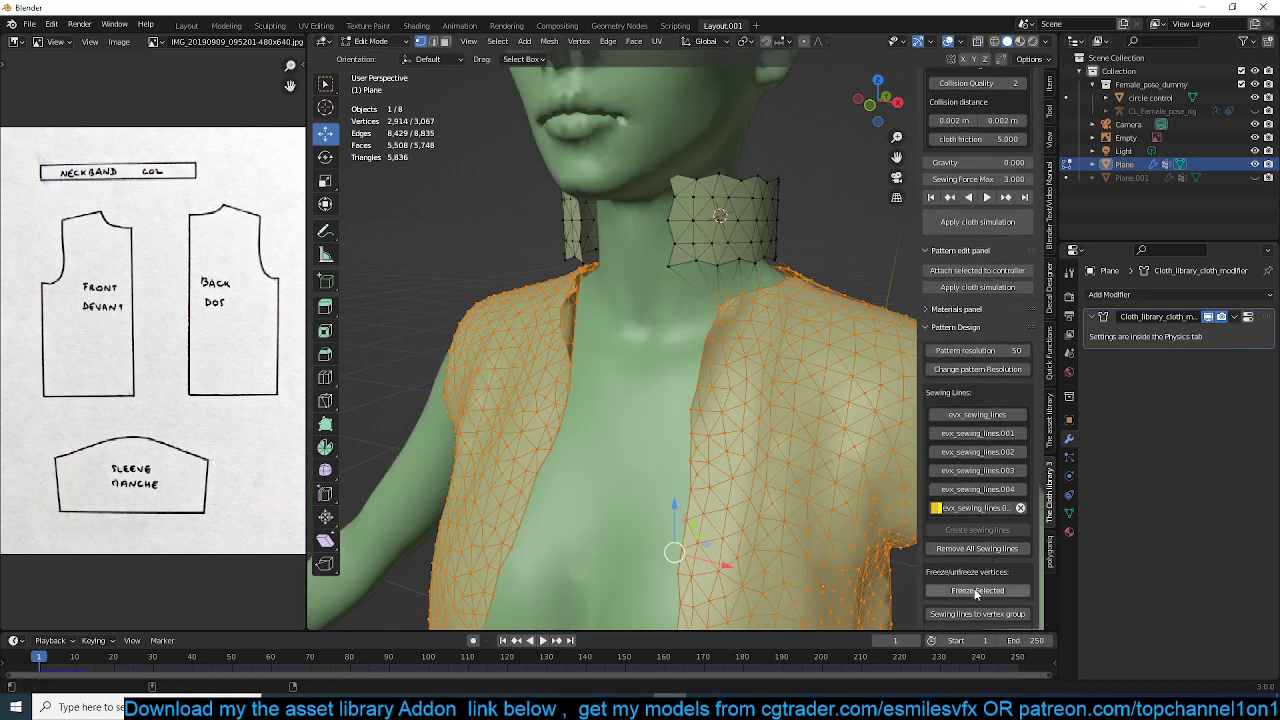
Pin the selected vest vertices and scroll the panel toward the sewing options
left_click(976, 590)
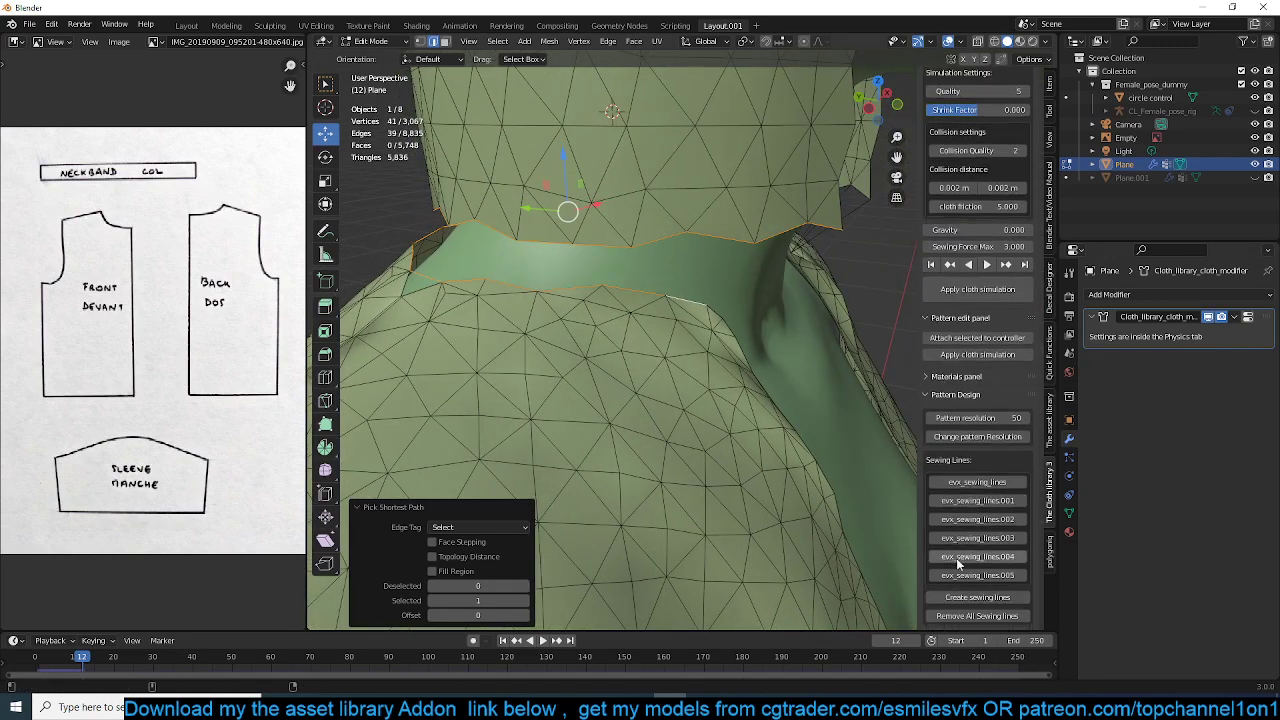
scroll("down", 3)
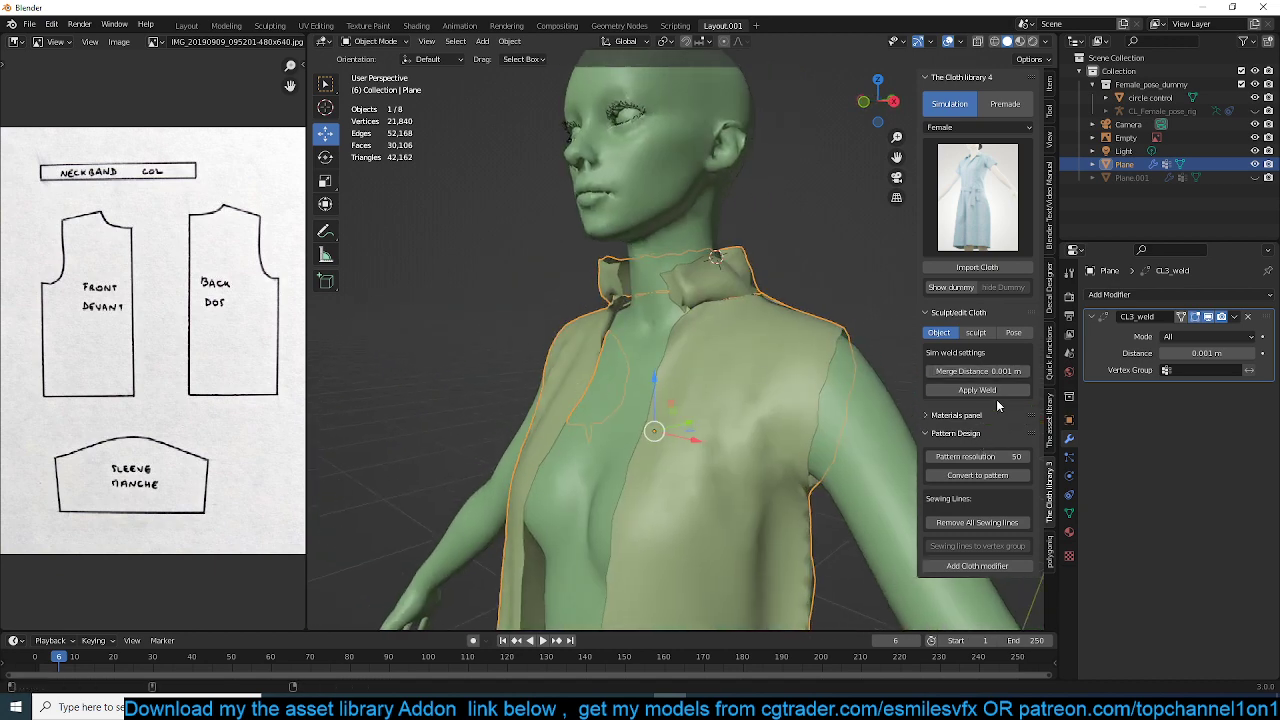
mouse_move(976, 565)
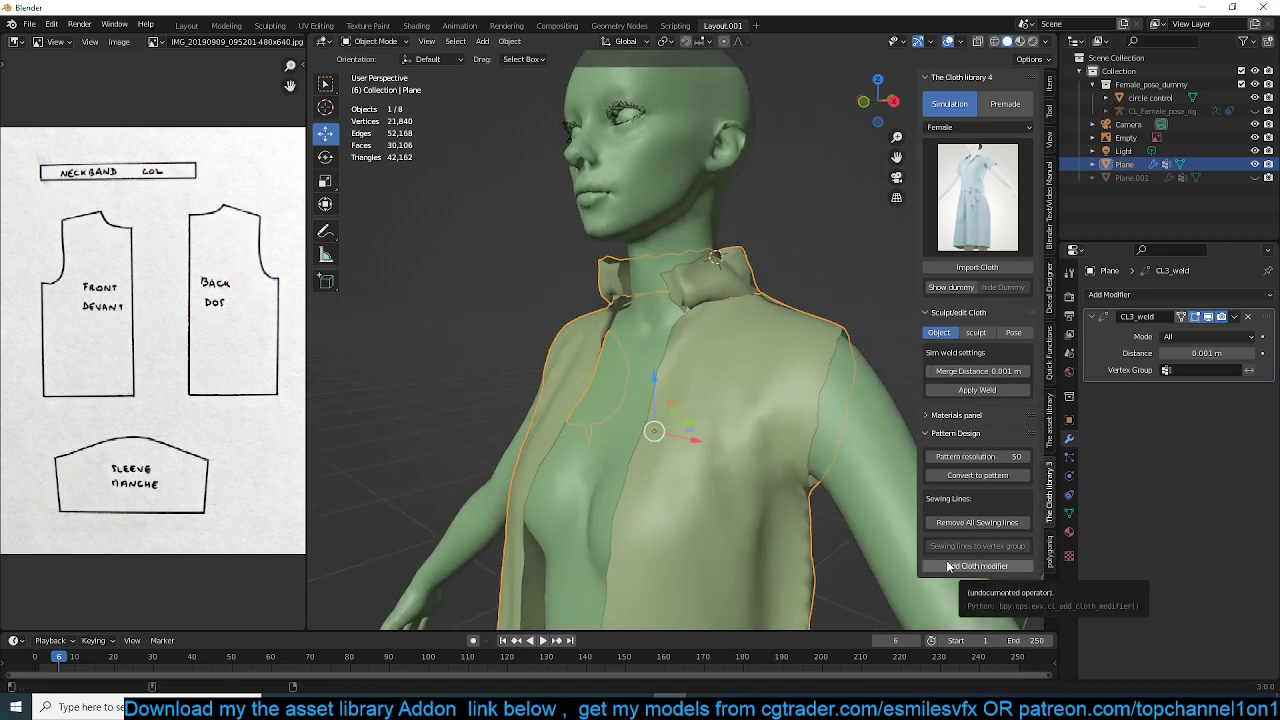
Add a cloth-library cloth modifier below CL3_weld on the welded vest
left_click(977, 565)
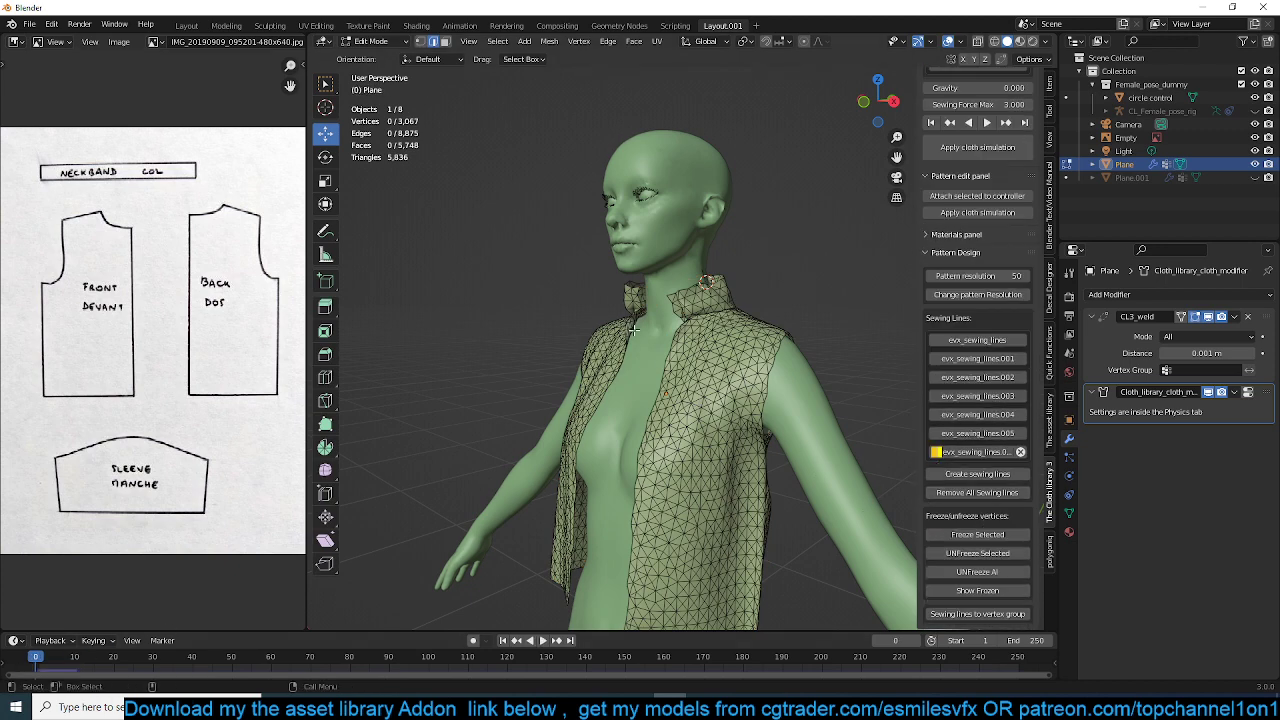
mouse_move(977, 571)
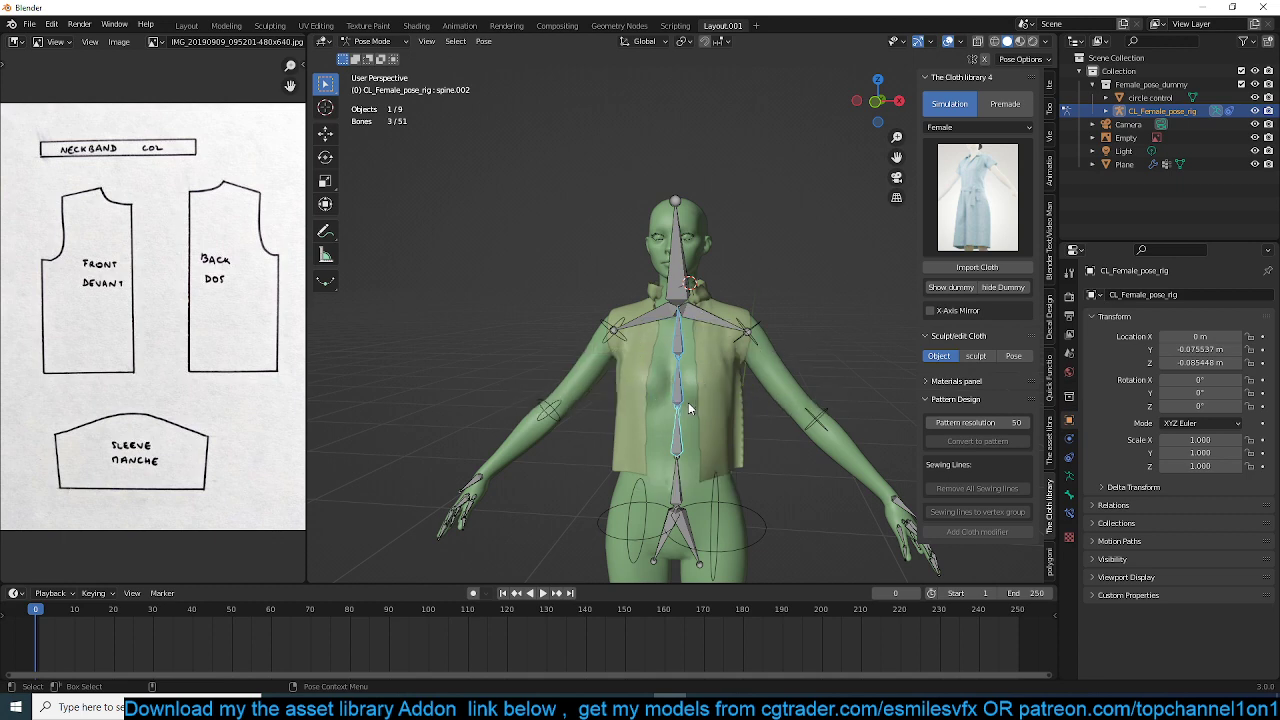
Select the CL_Female_pose_dummy body to show its Collision and Armature modifiers
left_click(471, 593)
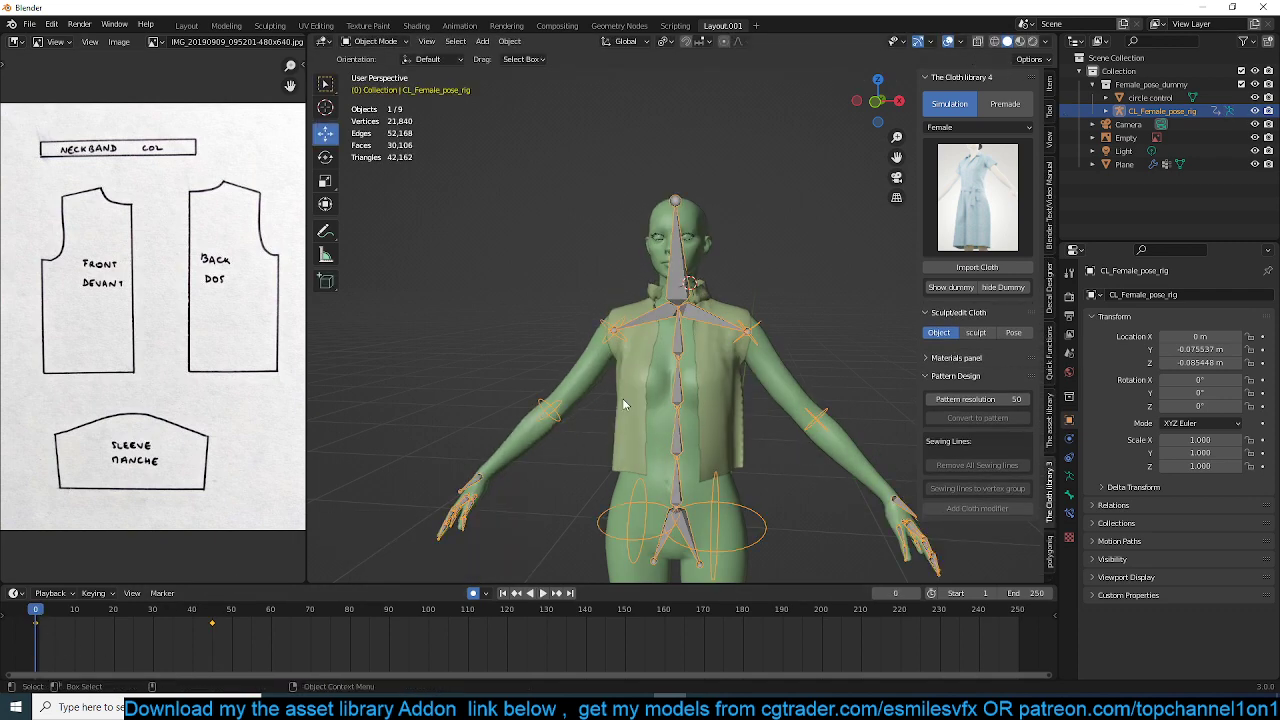
left_click(515, 593)
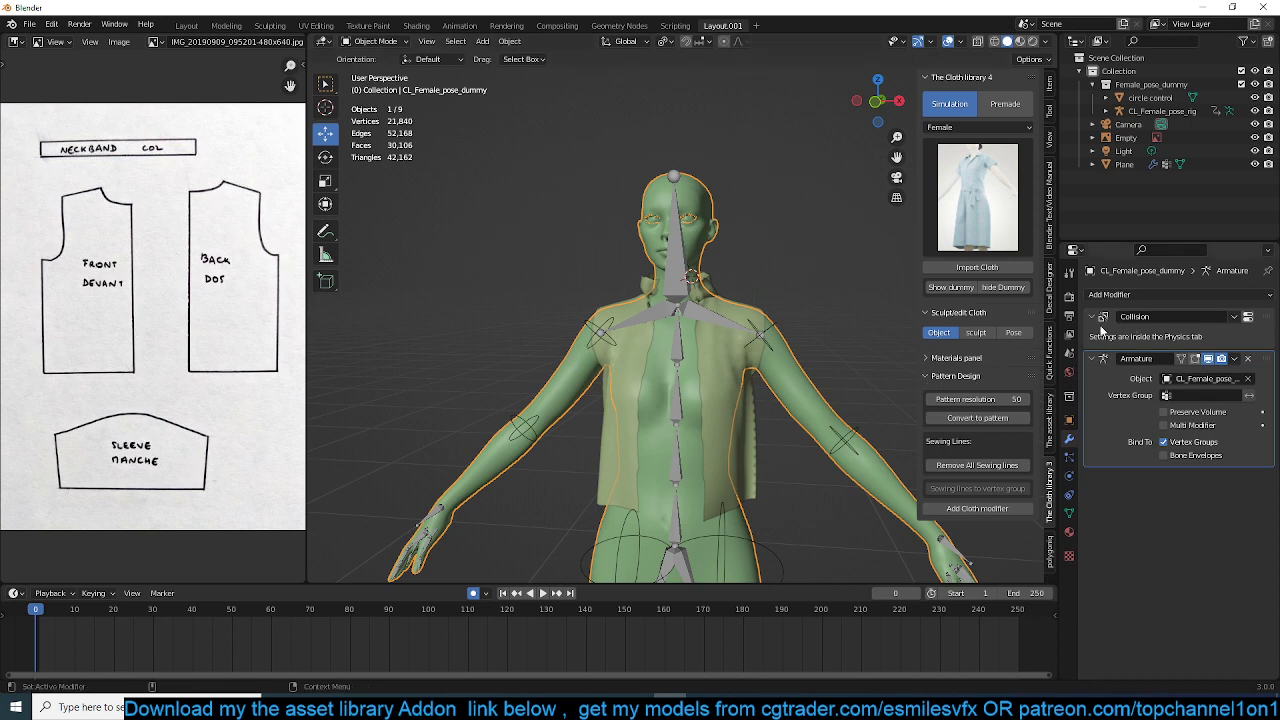
mouse_move(1196, 356)
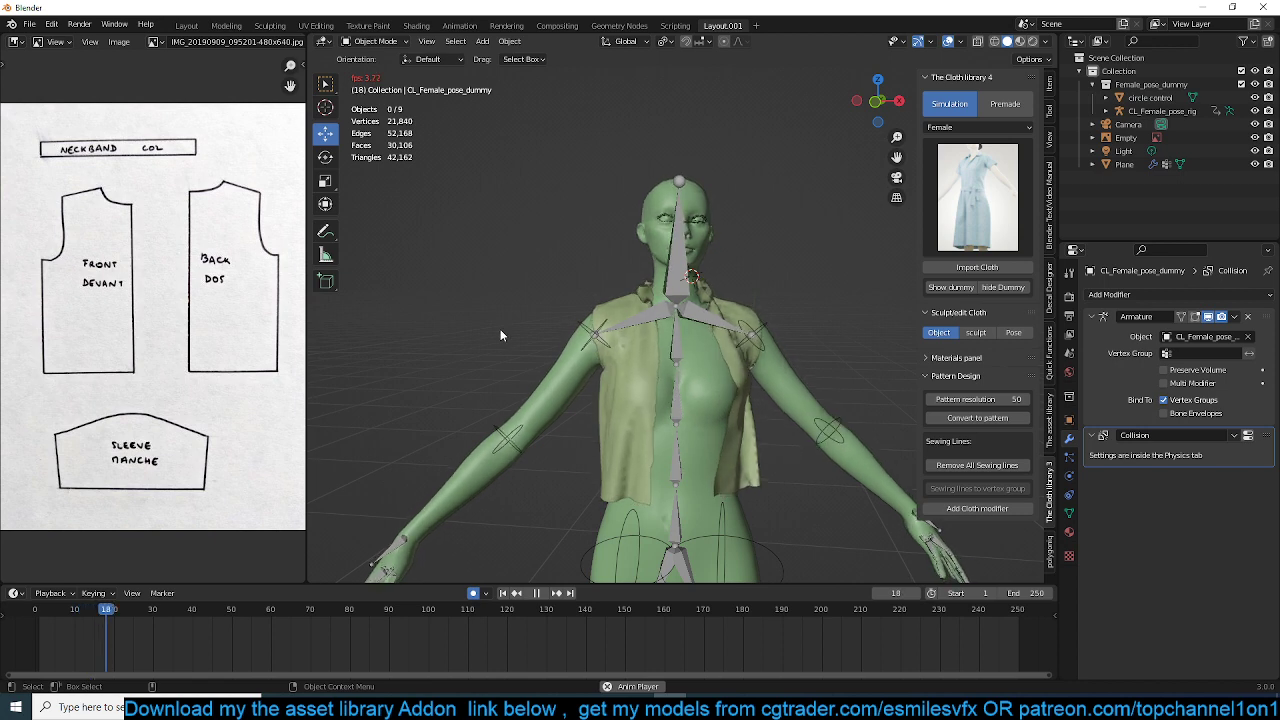
Play, pause and resume the animation to watch the vest deform over the posed dummy
left_click(536, 593)
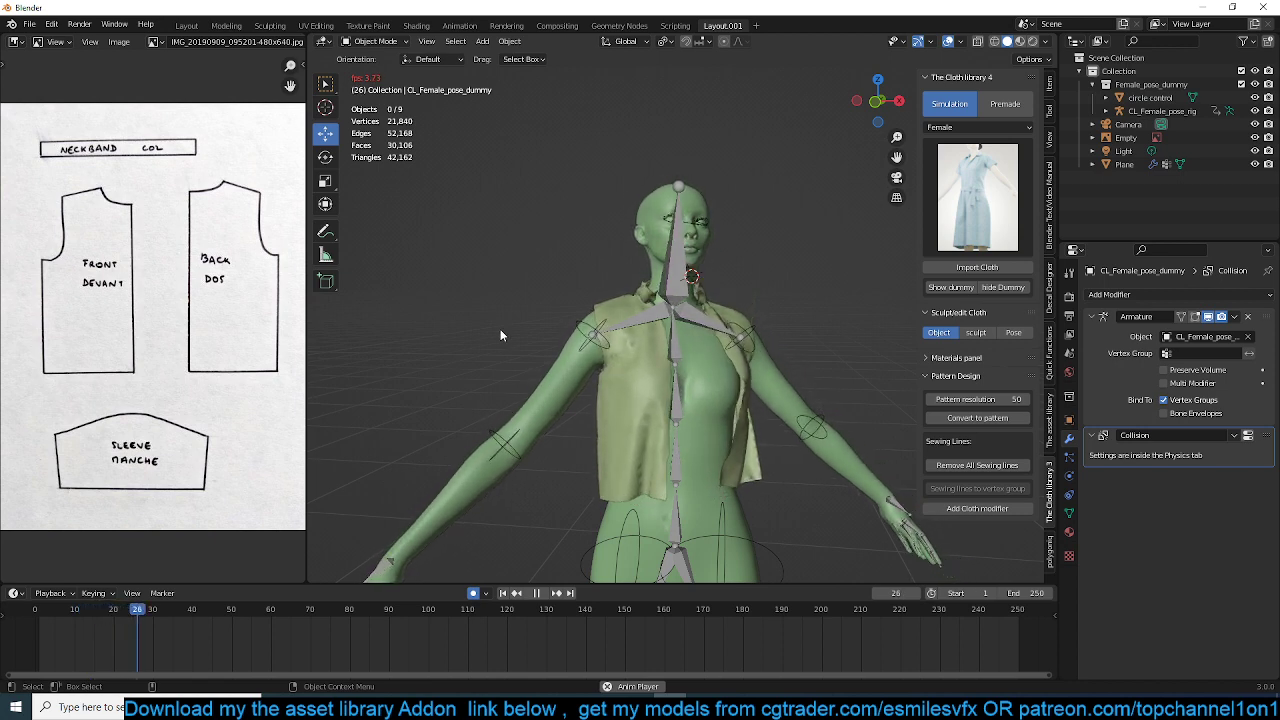
left_click(536, 593)
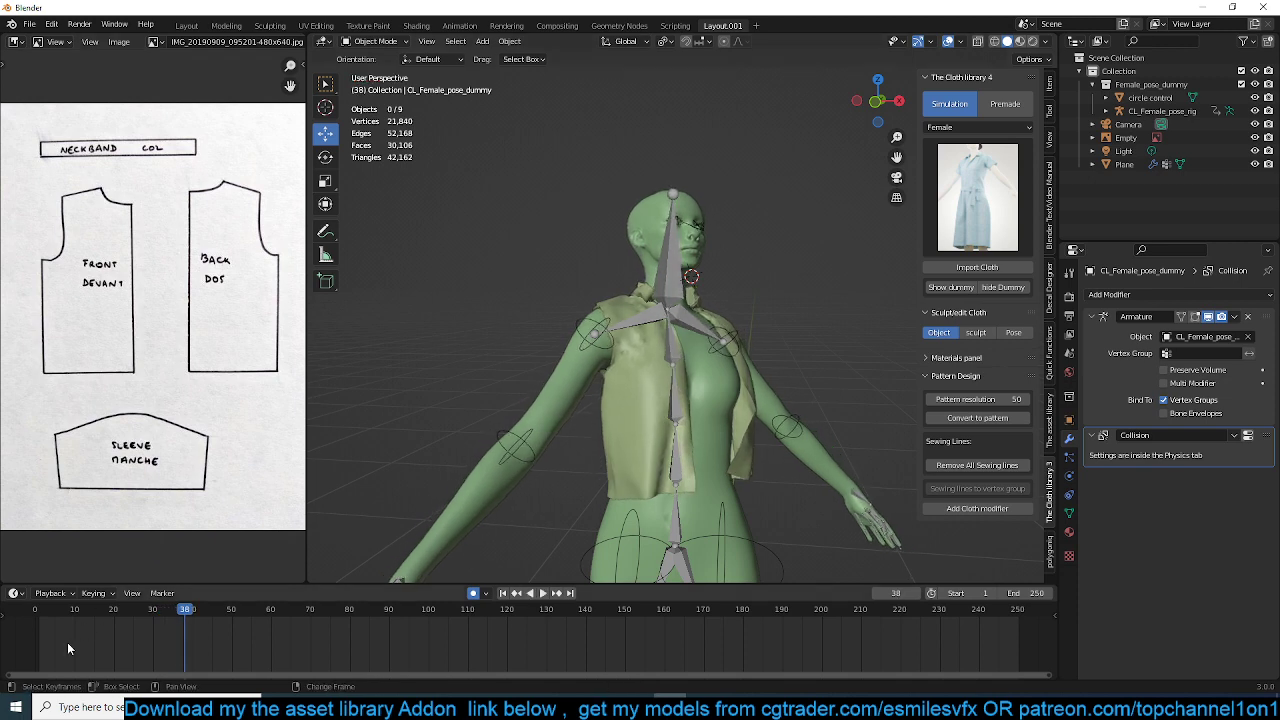
left_click(516, 593)
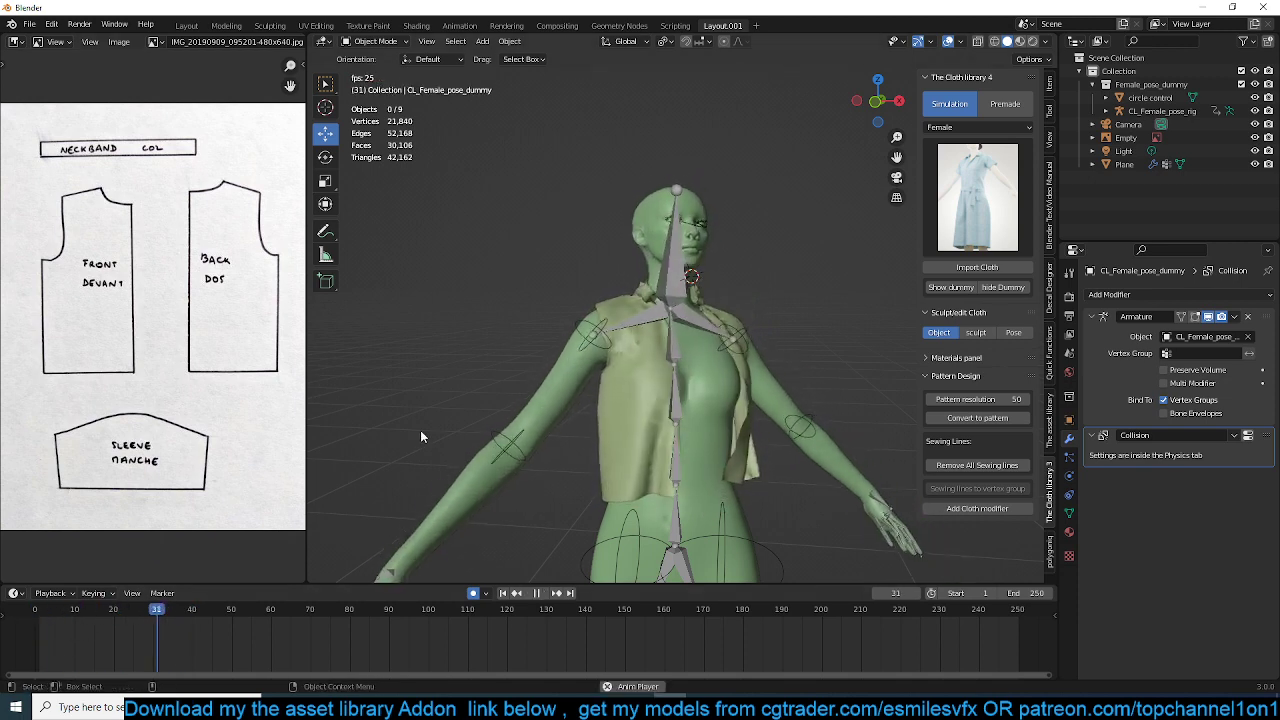
left_click(537, 593)
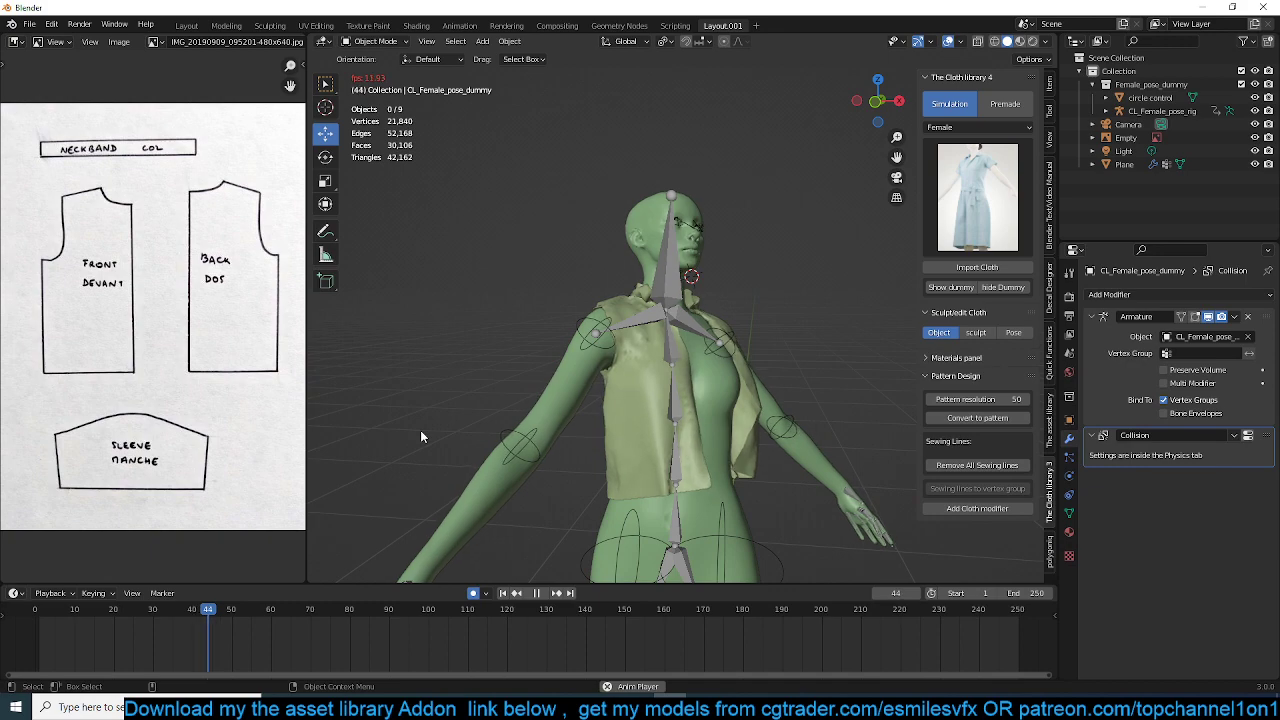